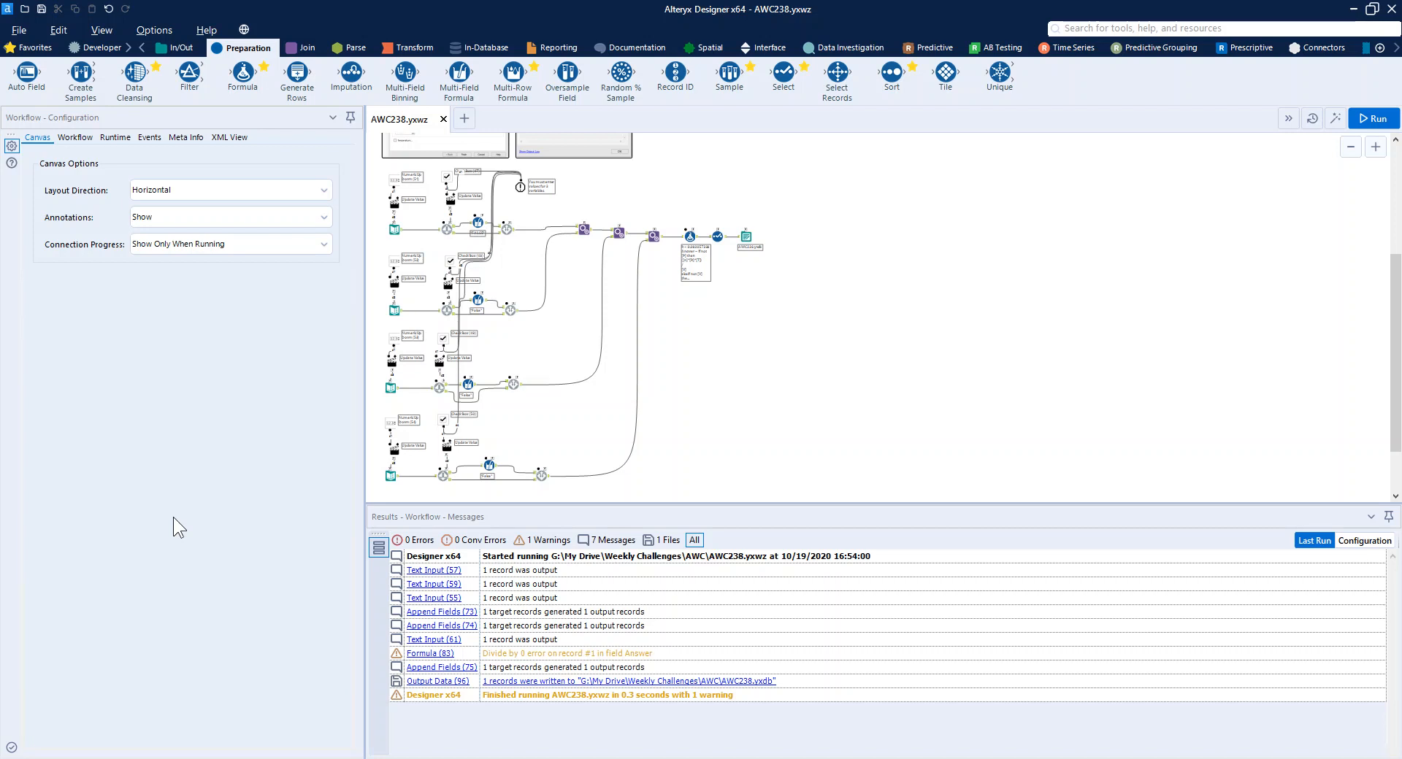
mouse_move(448, 331)
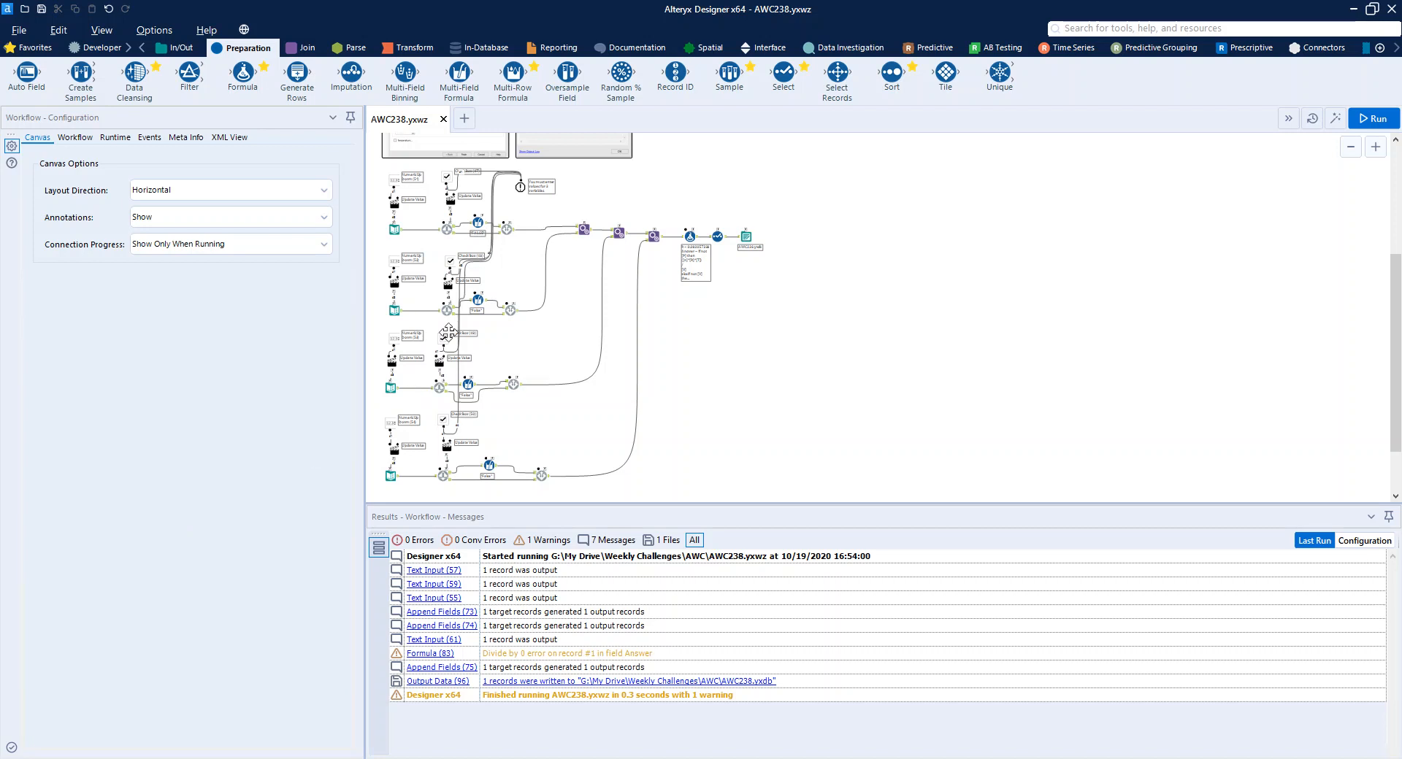
mouse_move(575, 339)
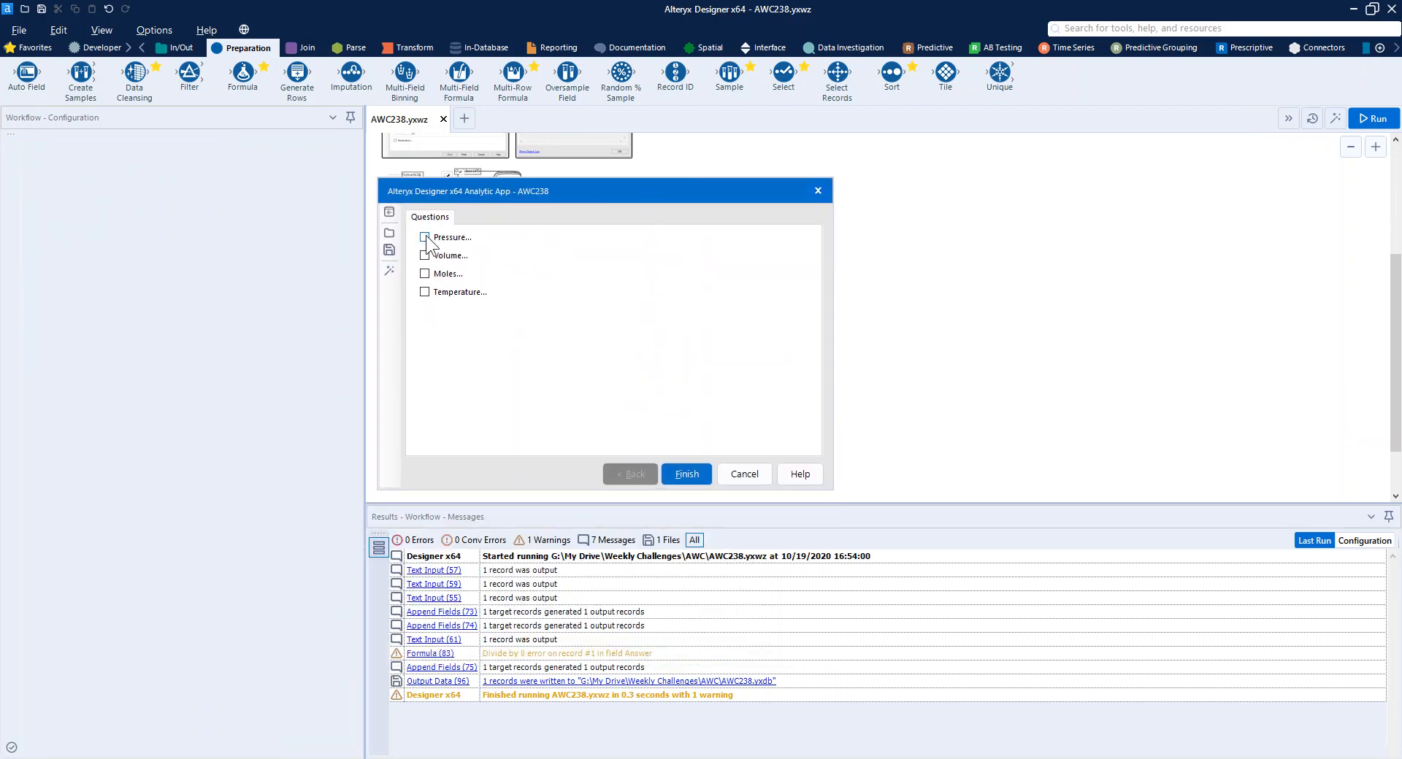
Step: Tick the Pressure and Volume checkboxes in the analytic app wizard to reveal their inputs
left_click(425, 237)
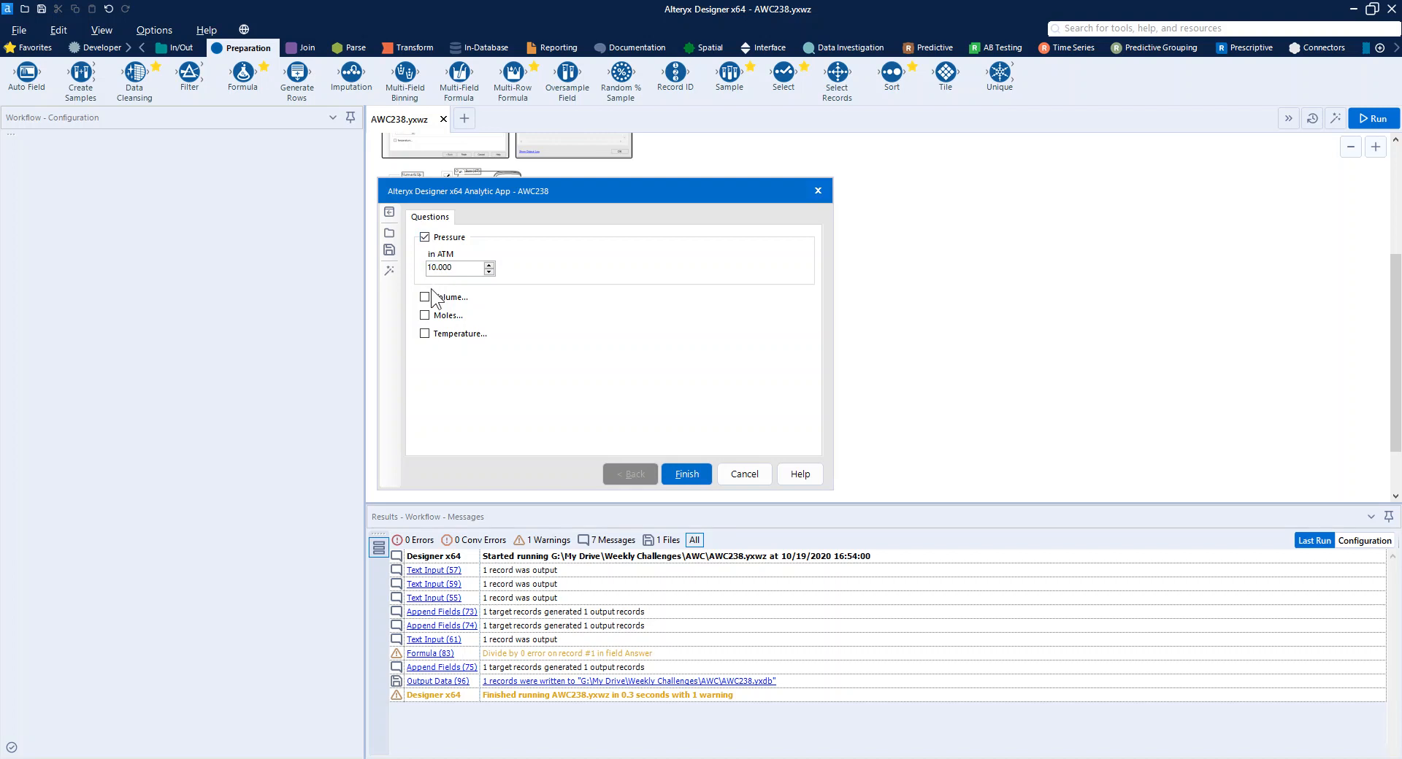
left_click(425, 297)
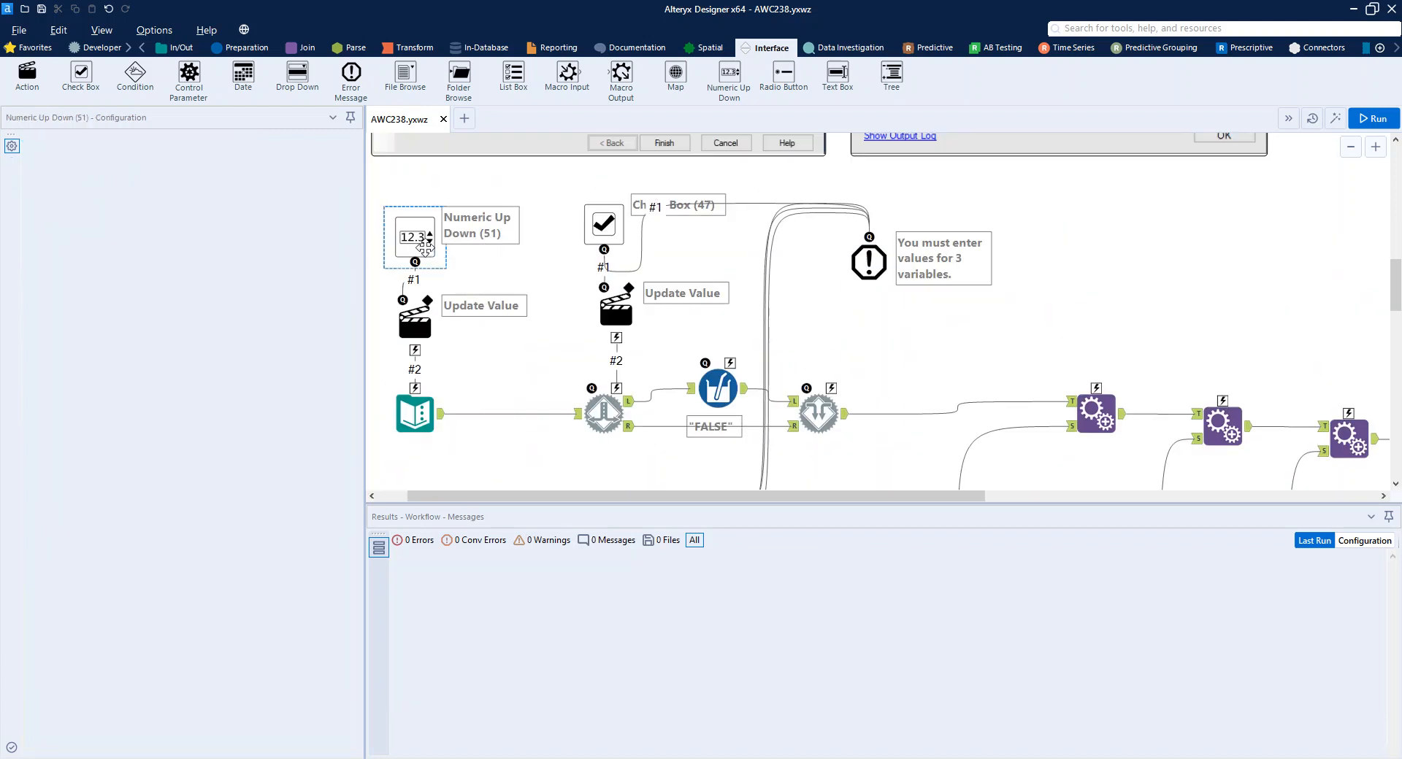
Step: Inspect the Pressure checkbox question, then its ATM numeric question (0–100, default 10)
left_click(603, 223)
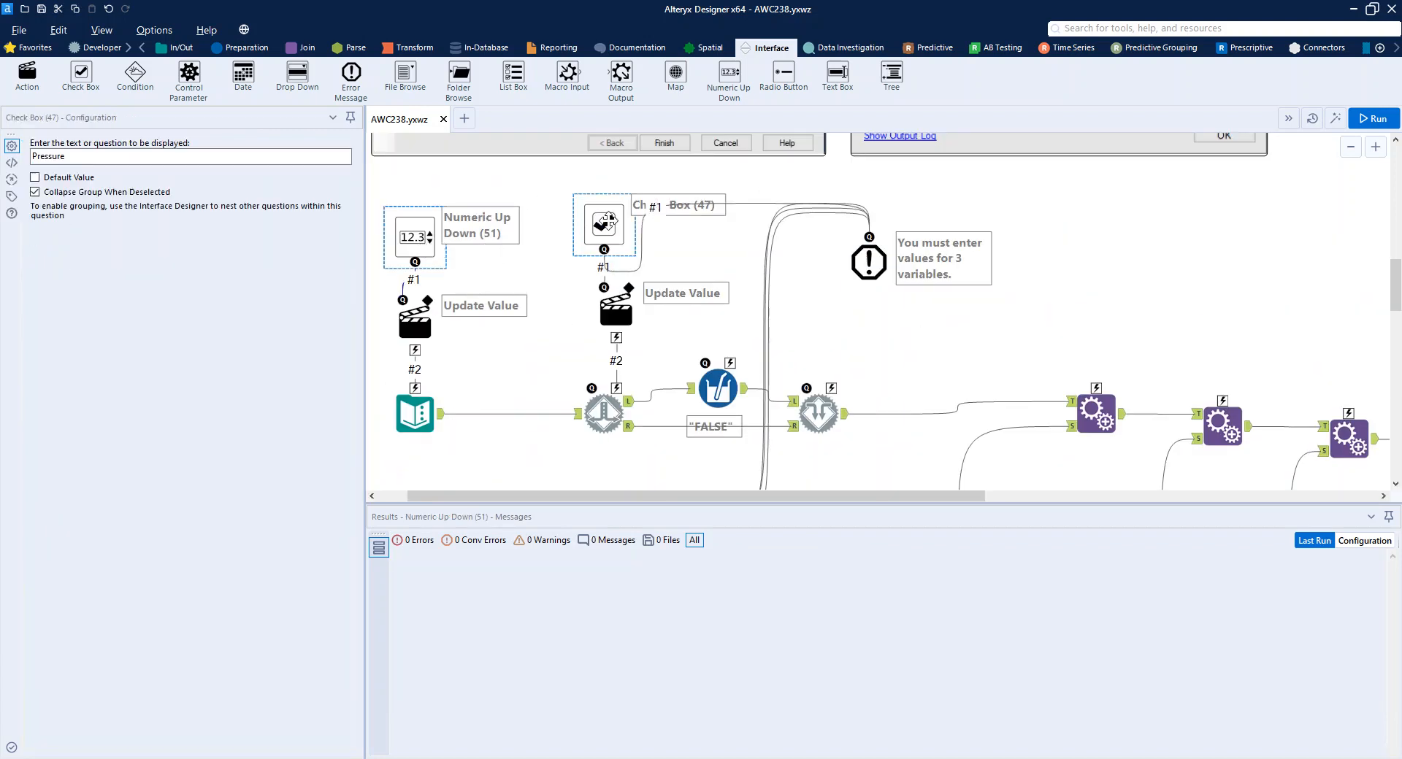
left_click(603, 223)
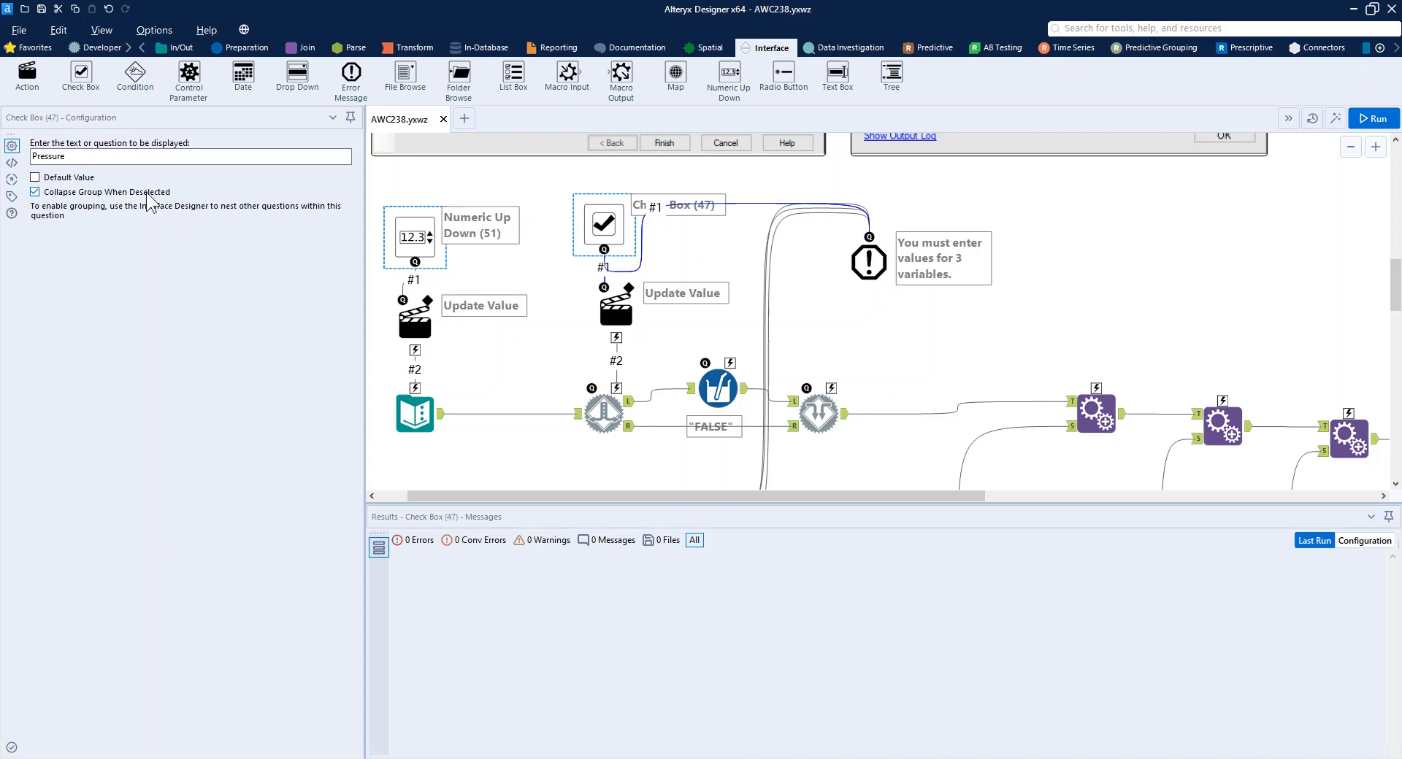
left_click(33, 191)
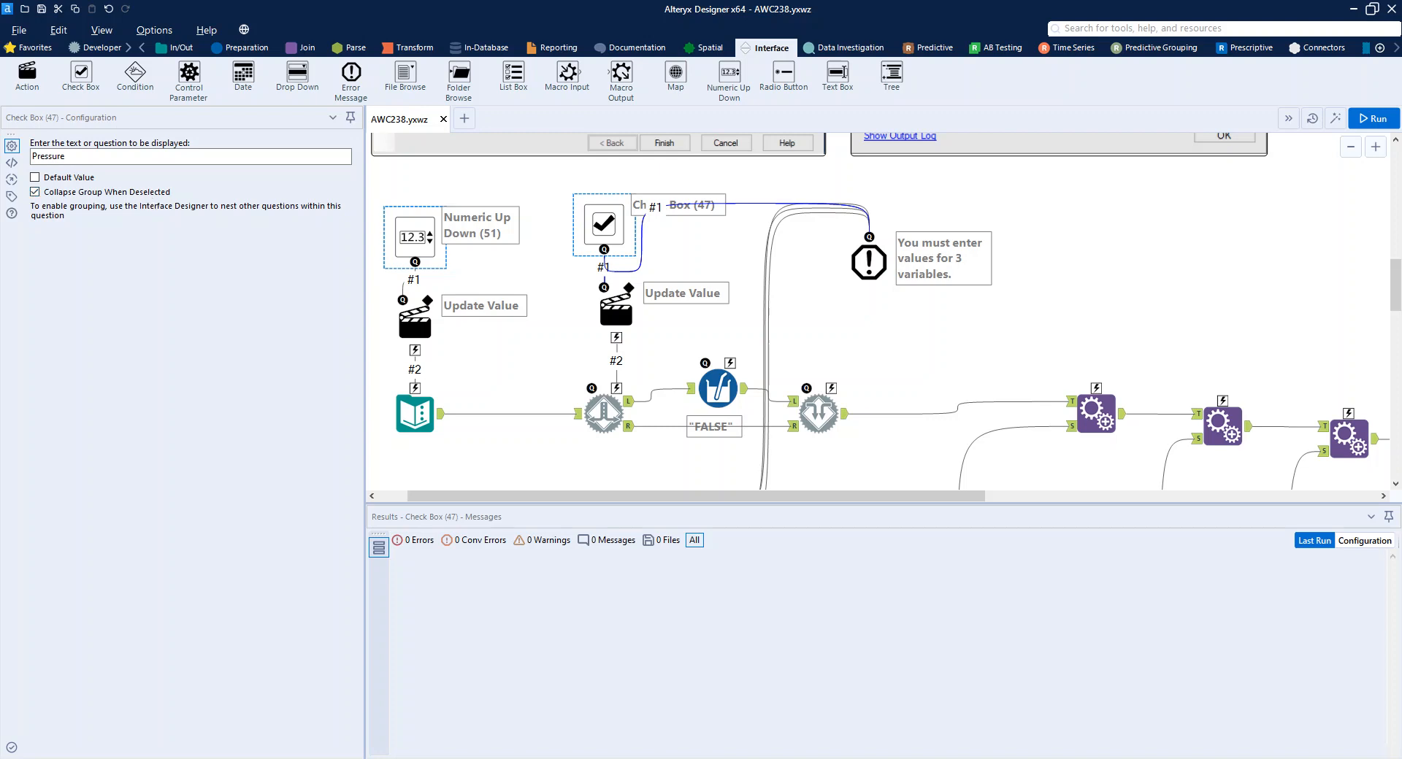
mouse_move(427, 248)
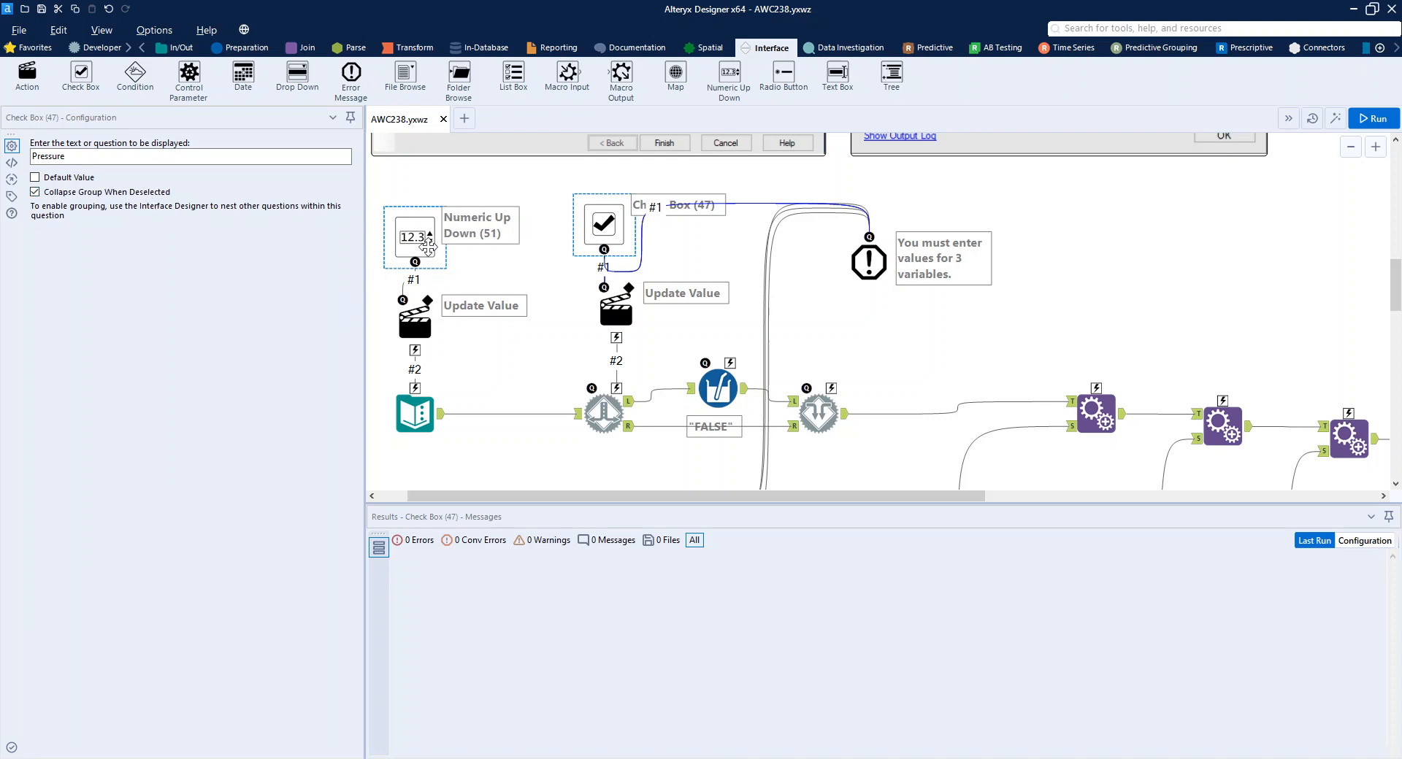
left_click(413, 237)
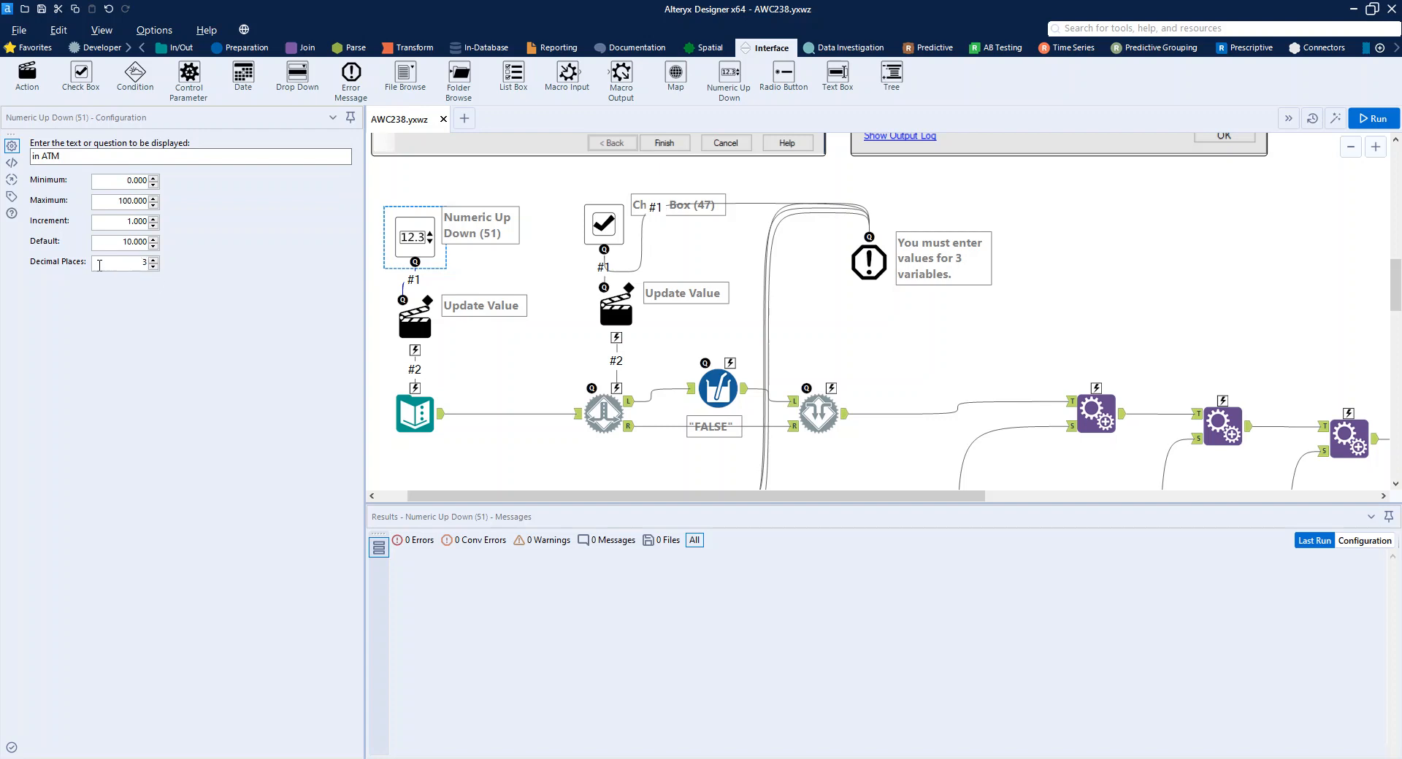
mouse_move(165, 285)
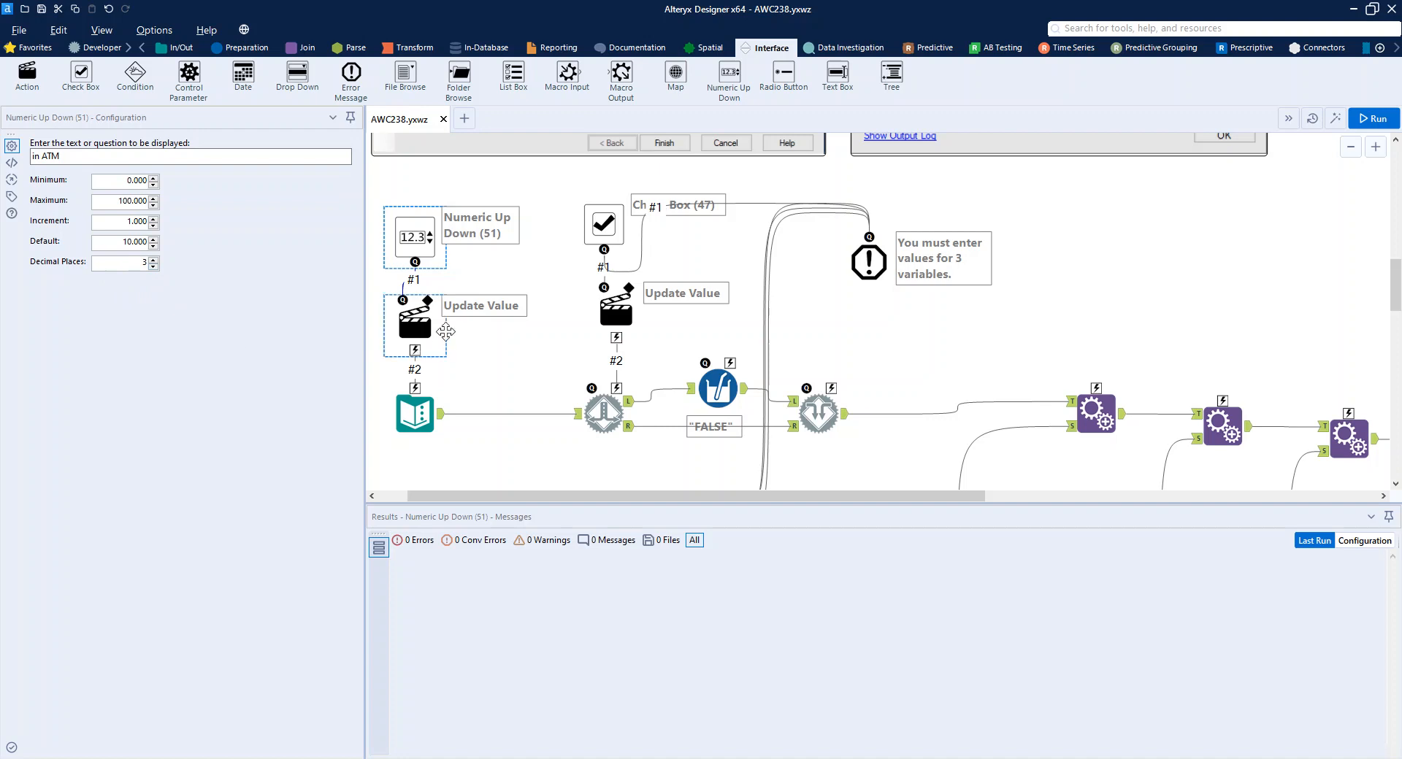
Step: Inspect the Update Value actions writing P to Text Input row 1 column 1, then the Detour tool
left_click(414, 415)
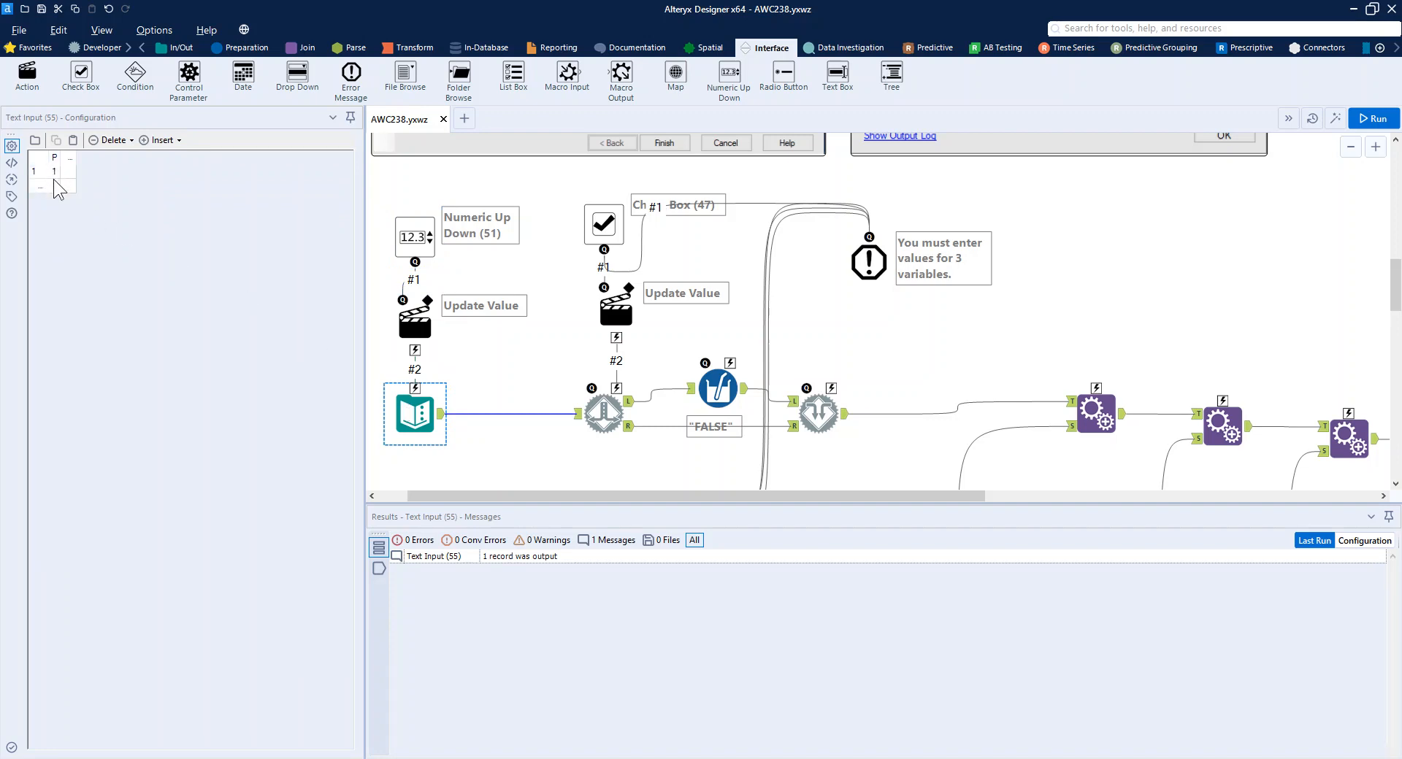
left_click(413, 317)
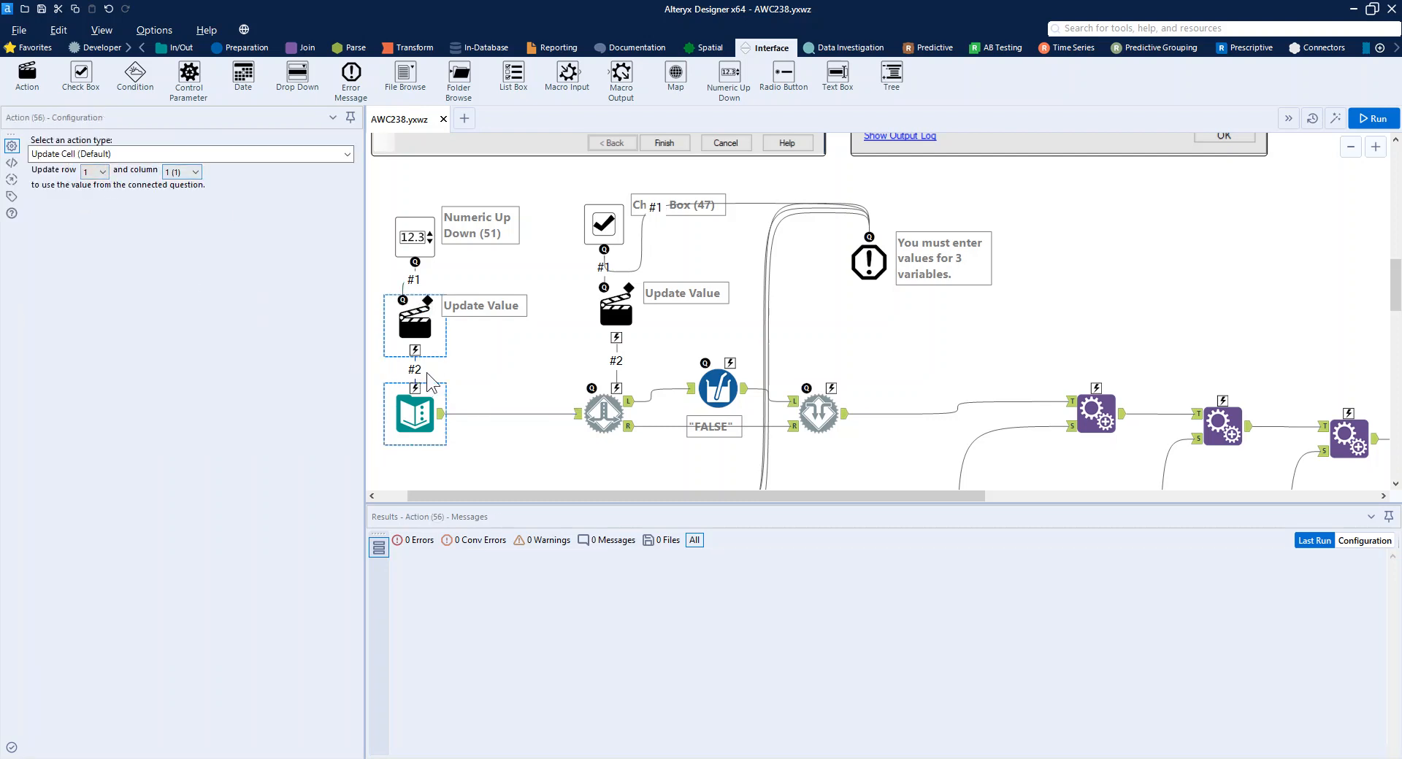
left_click(413, 413)
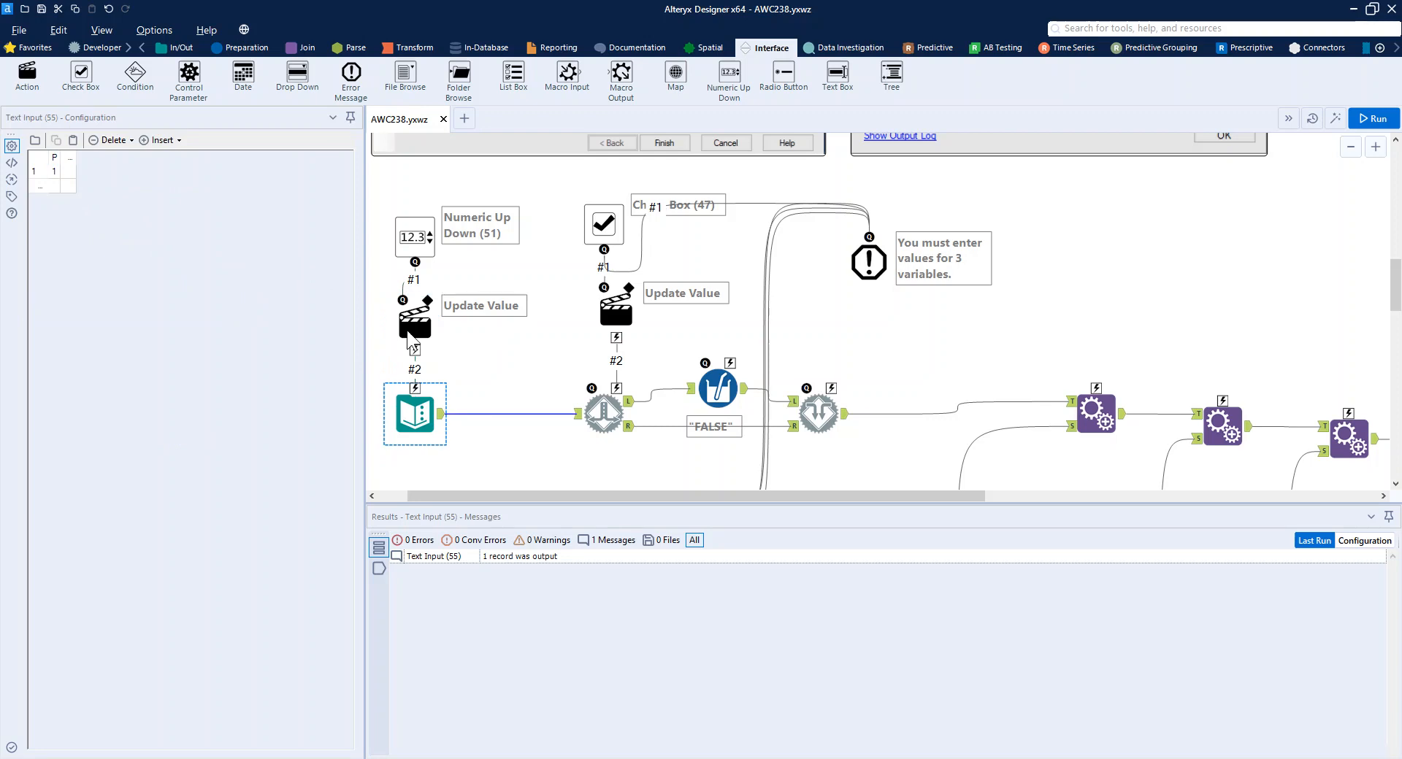
left_click(616, 312)
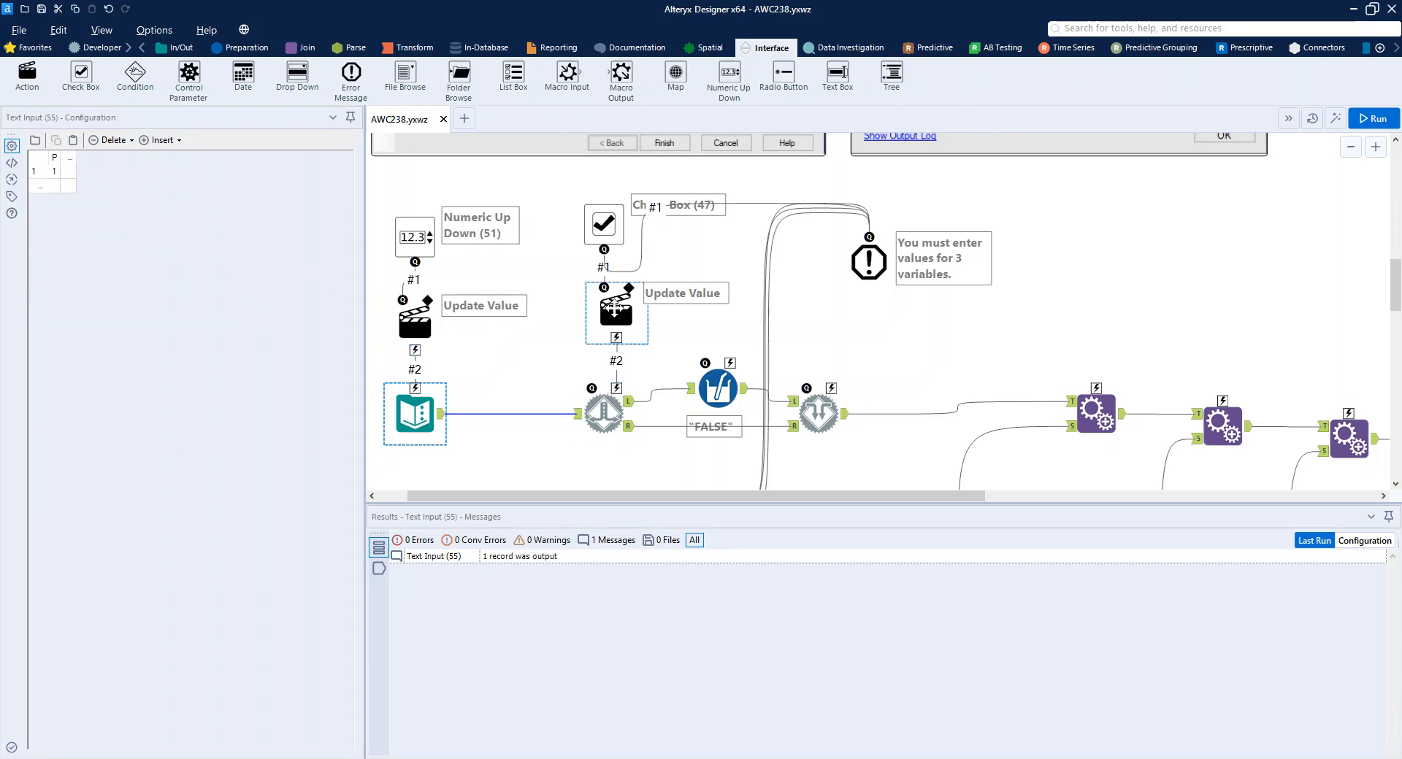
left_click(603, 224)
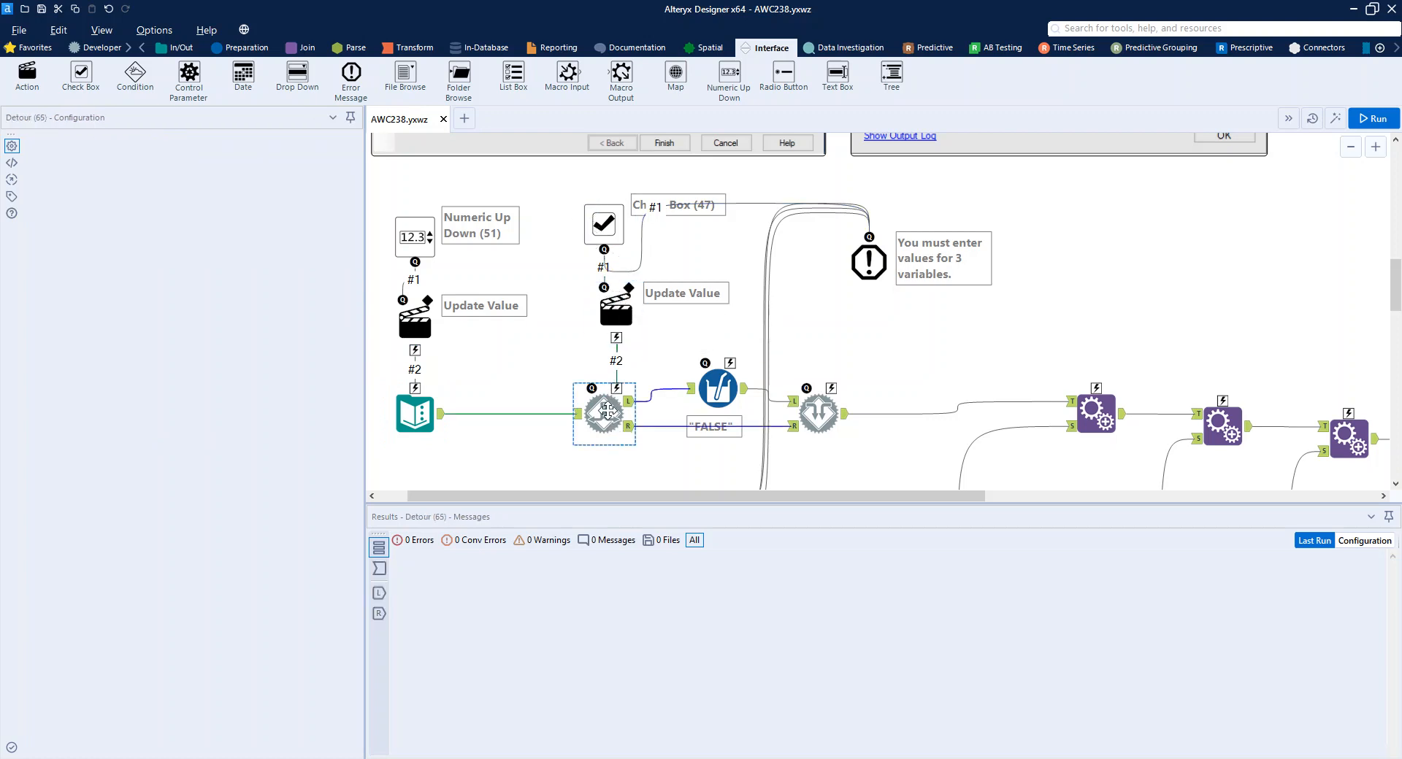
Step: View the Detour settings under Developer, then the Multi-Field Formula setting P to "FALSE" as Bool
left_click(102, 47)
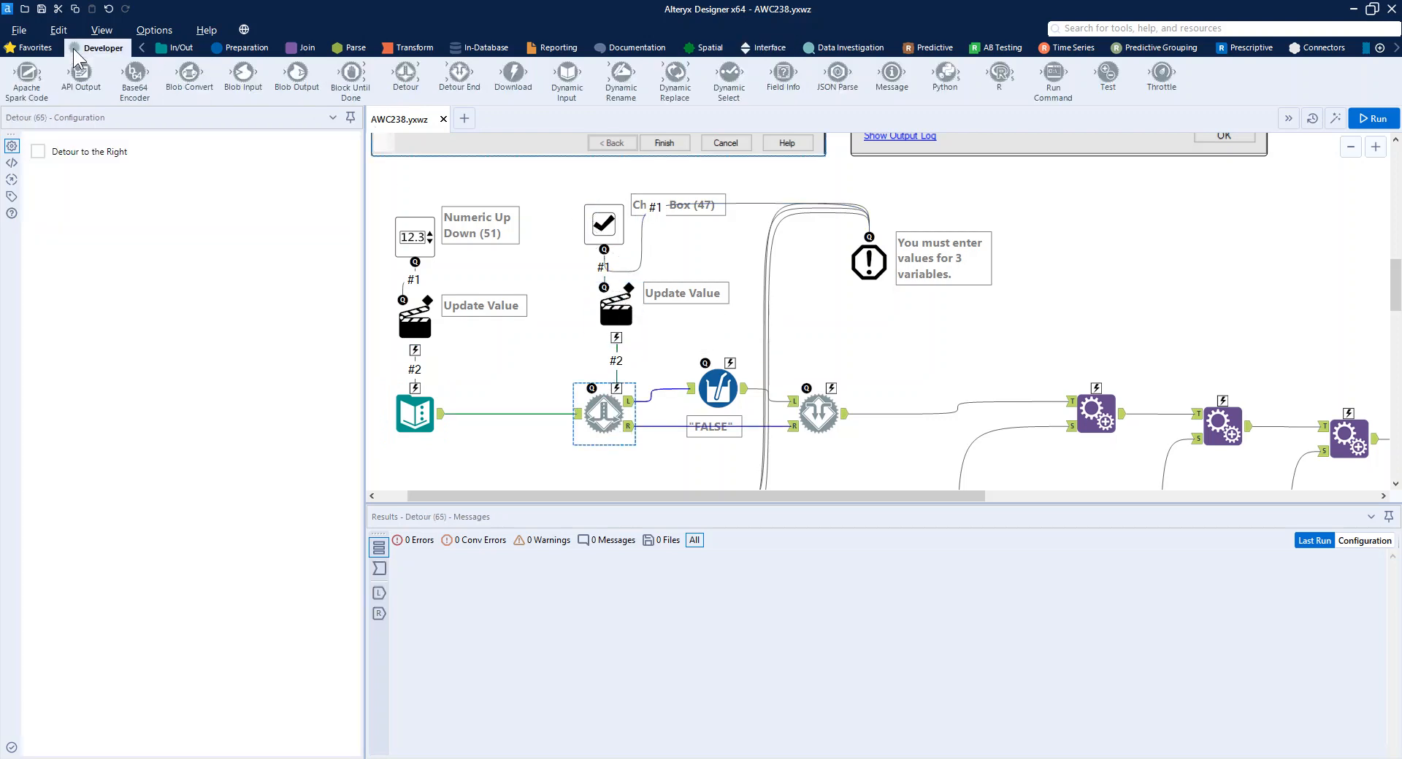
mouse_move(135, 68)
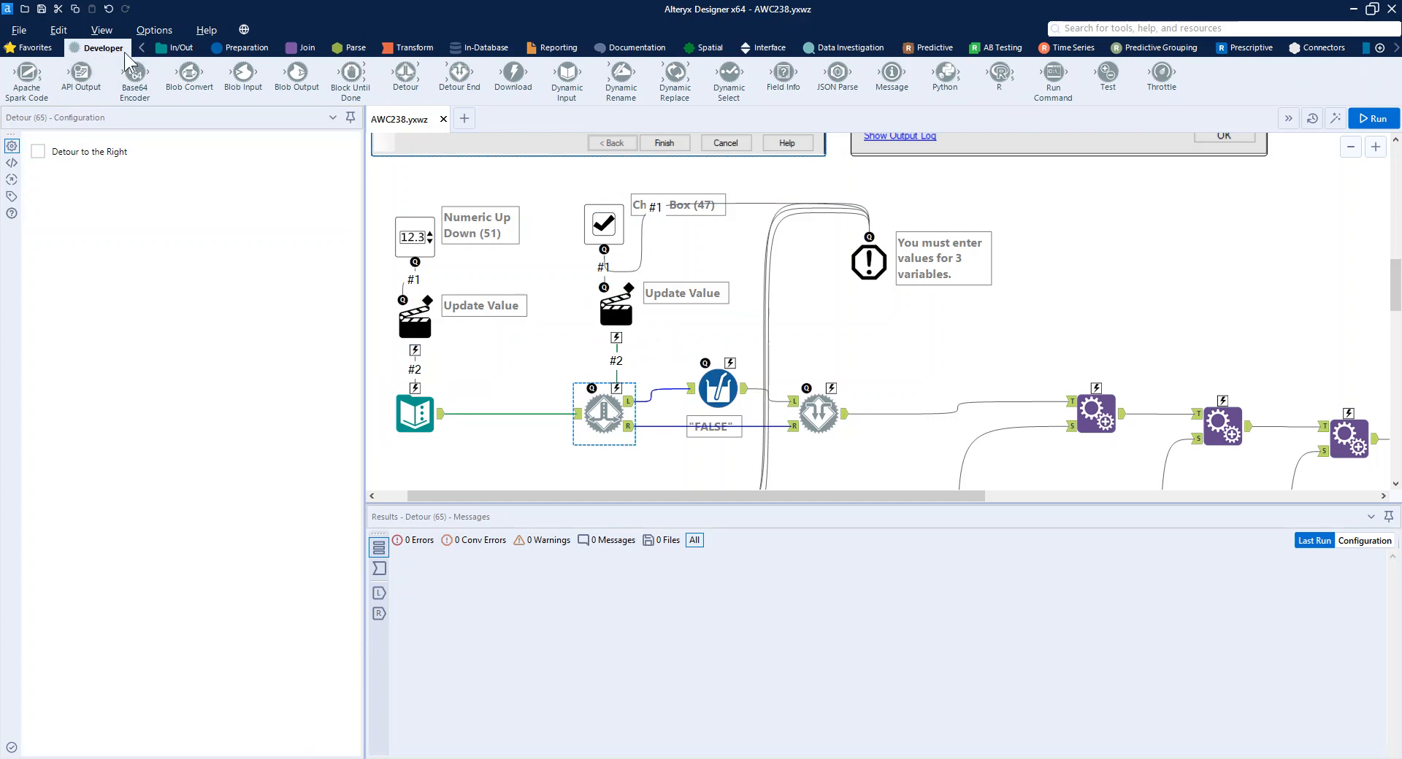
mouse_move(555, 124)
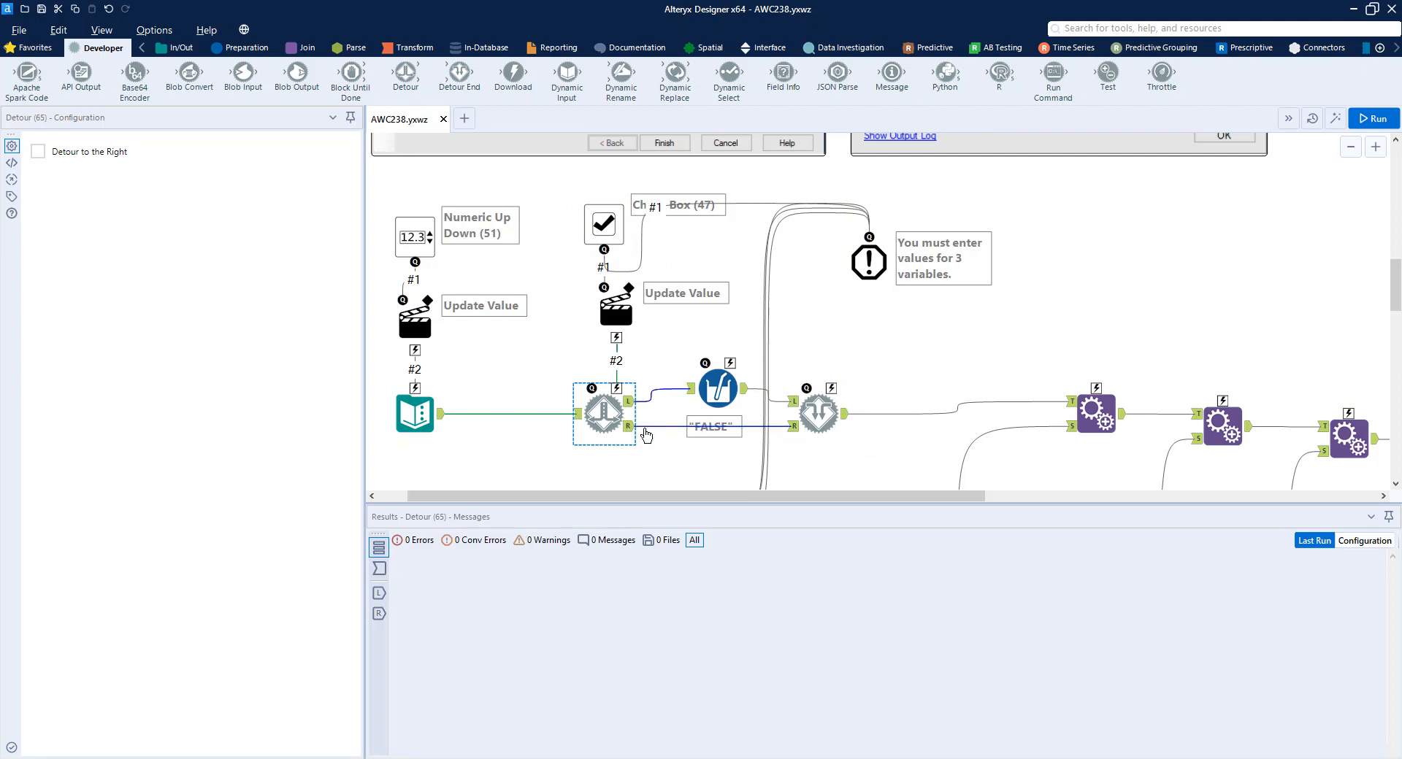
left_click(414, 413)
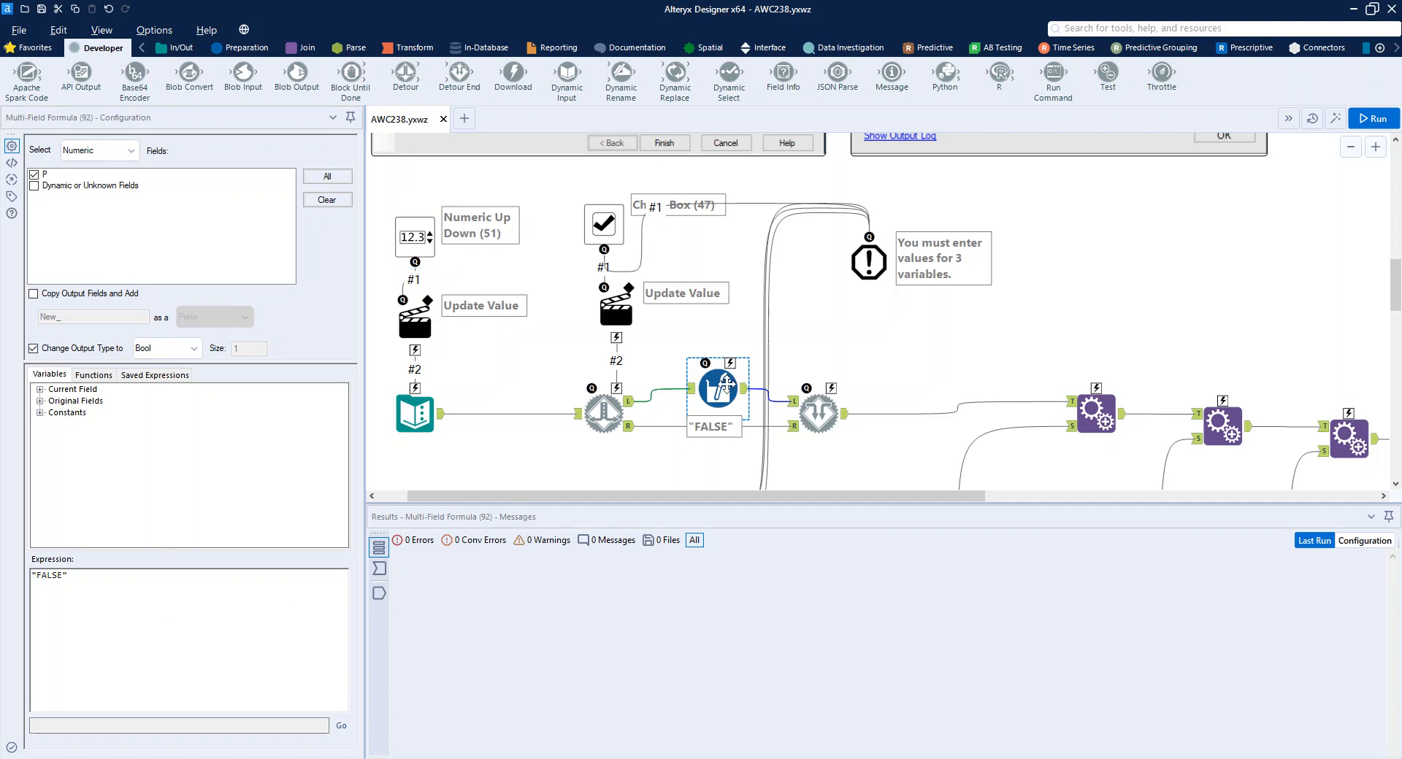
mouse_move(738, 391)
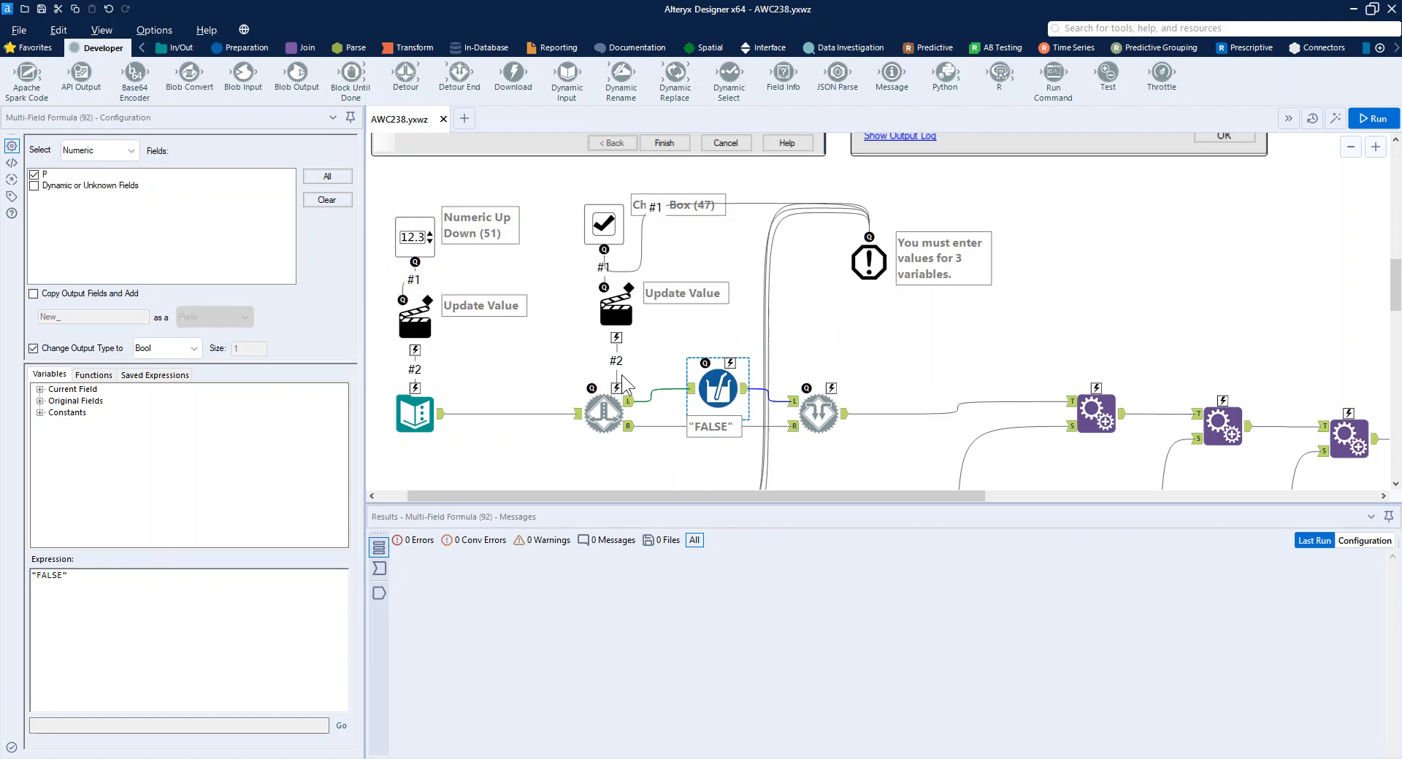
mouse_move(860, 200)
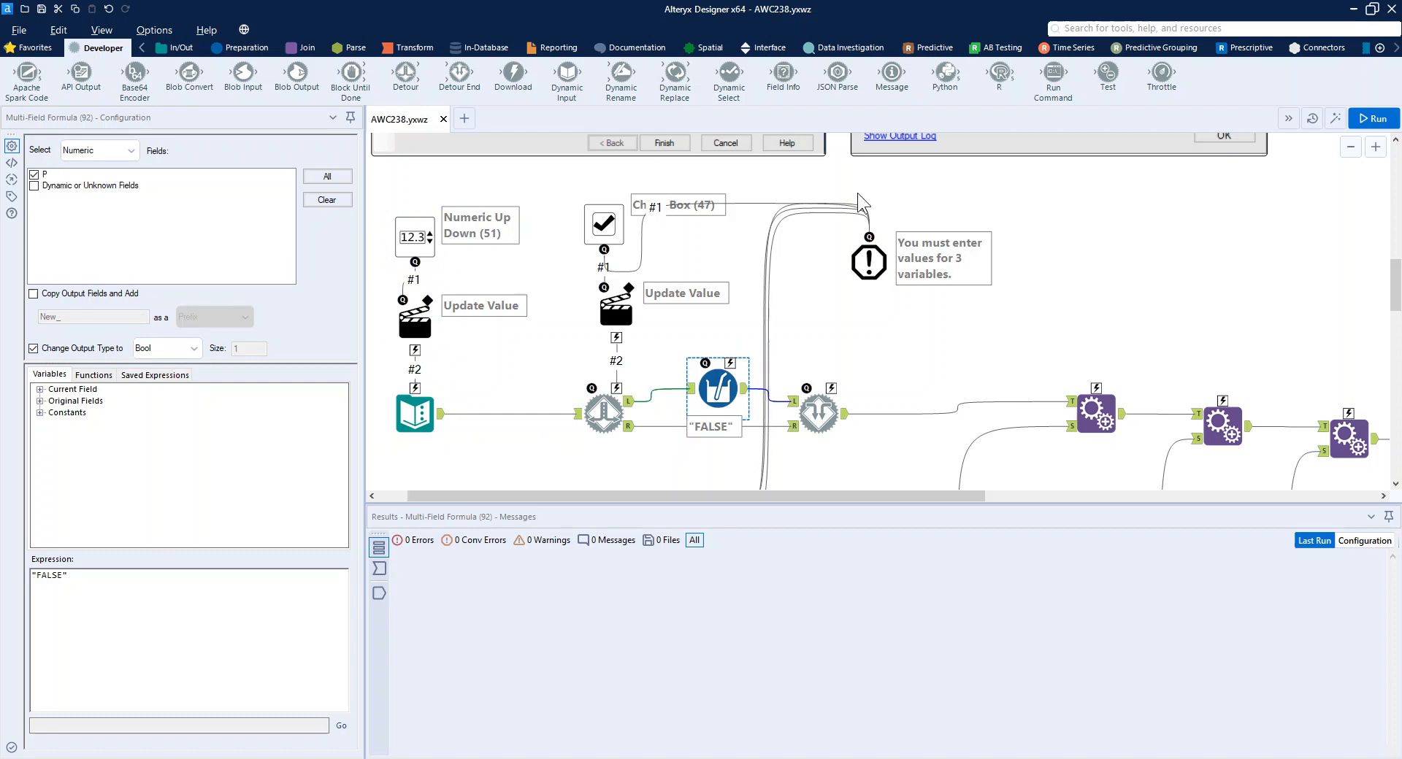
Step: Inspect the Error Message iif requiring exactly 3 of 4 variables, then return to Interface tools
left_click(868, 260)
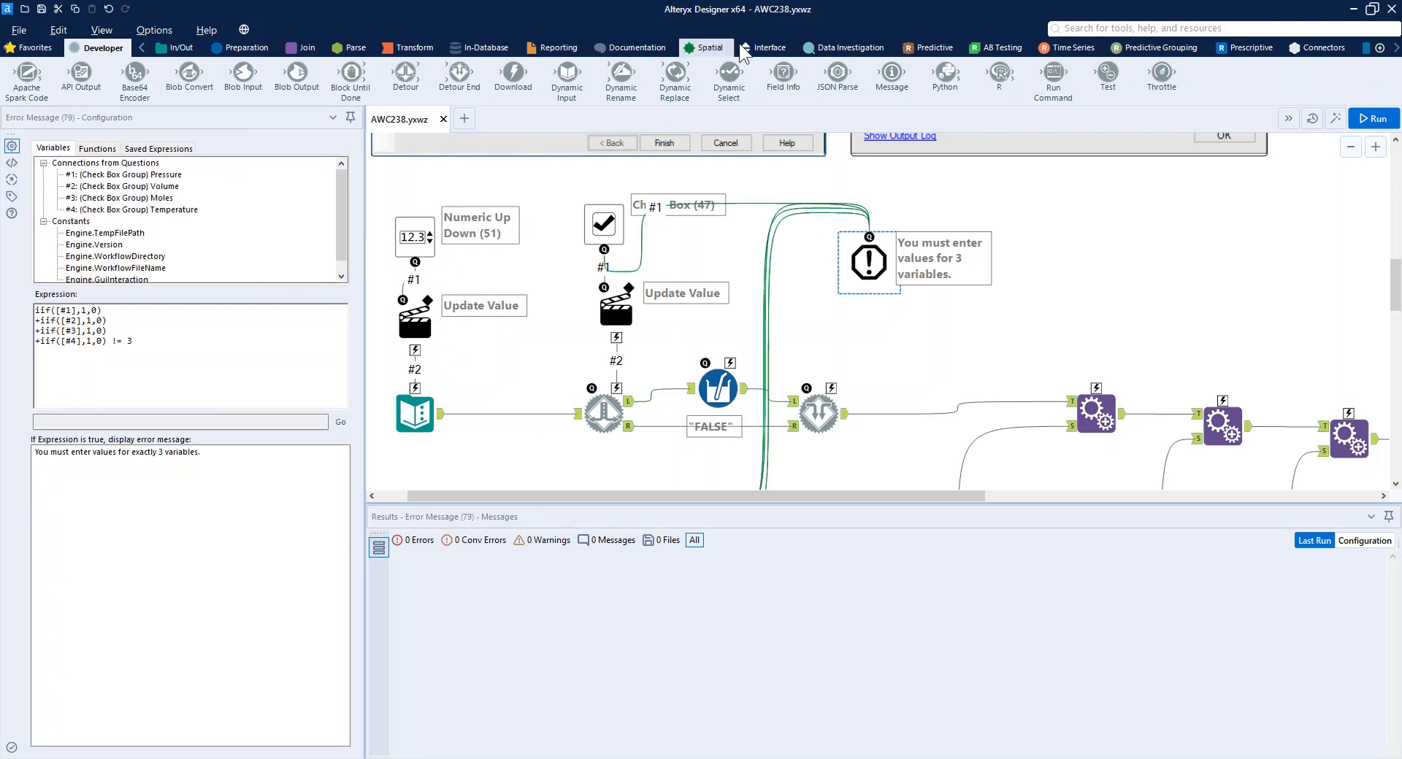
left_click(771, 46)
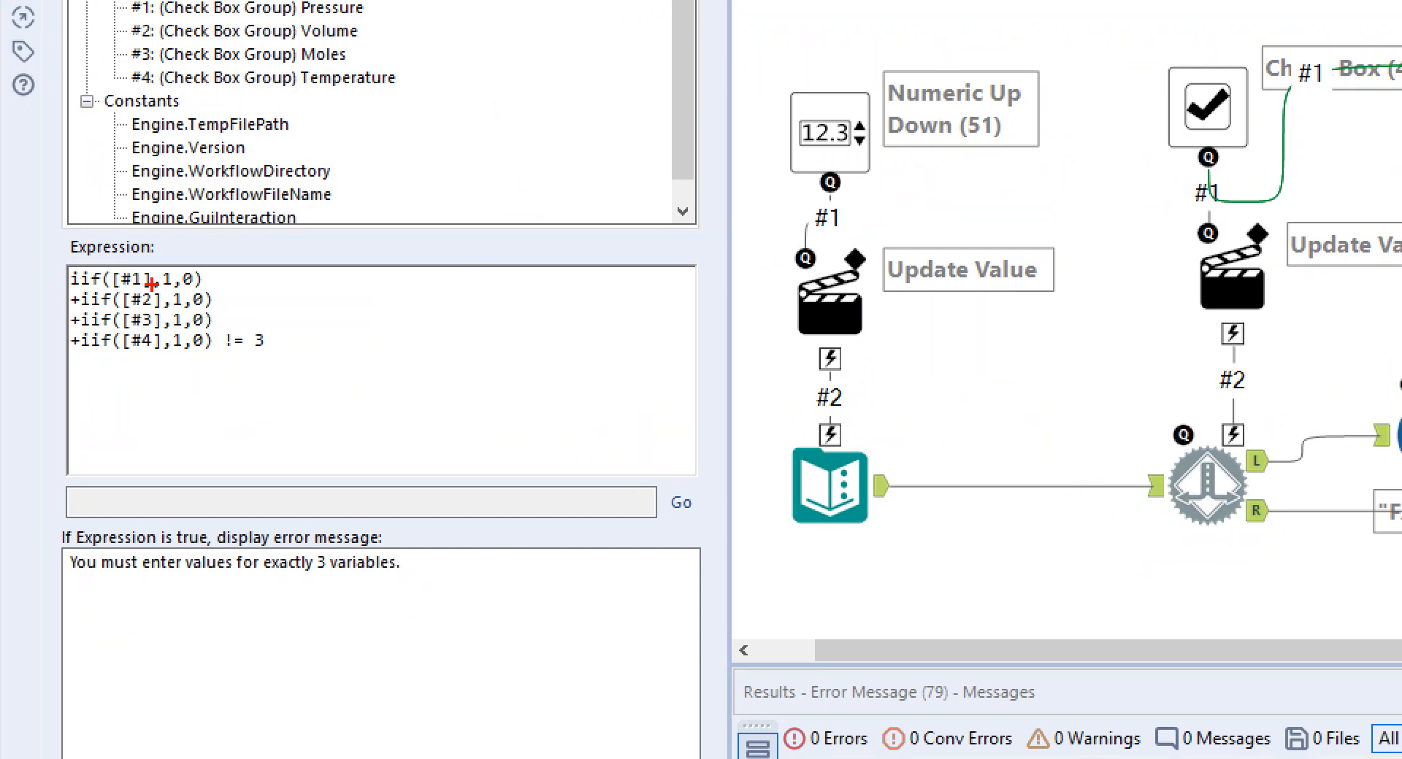
mouse_move(1026, 199)
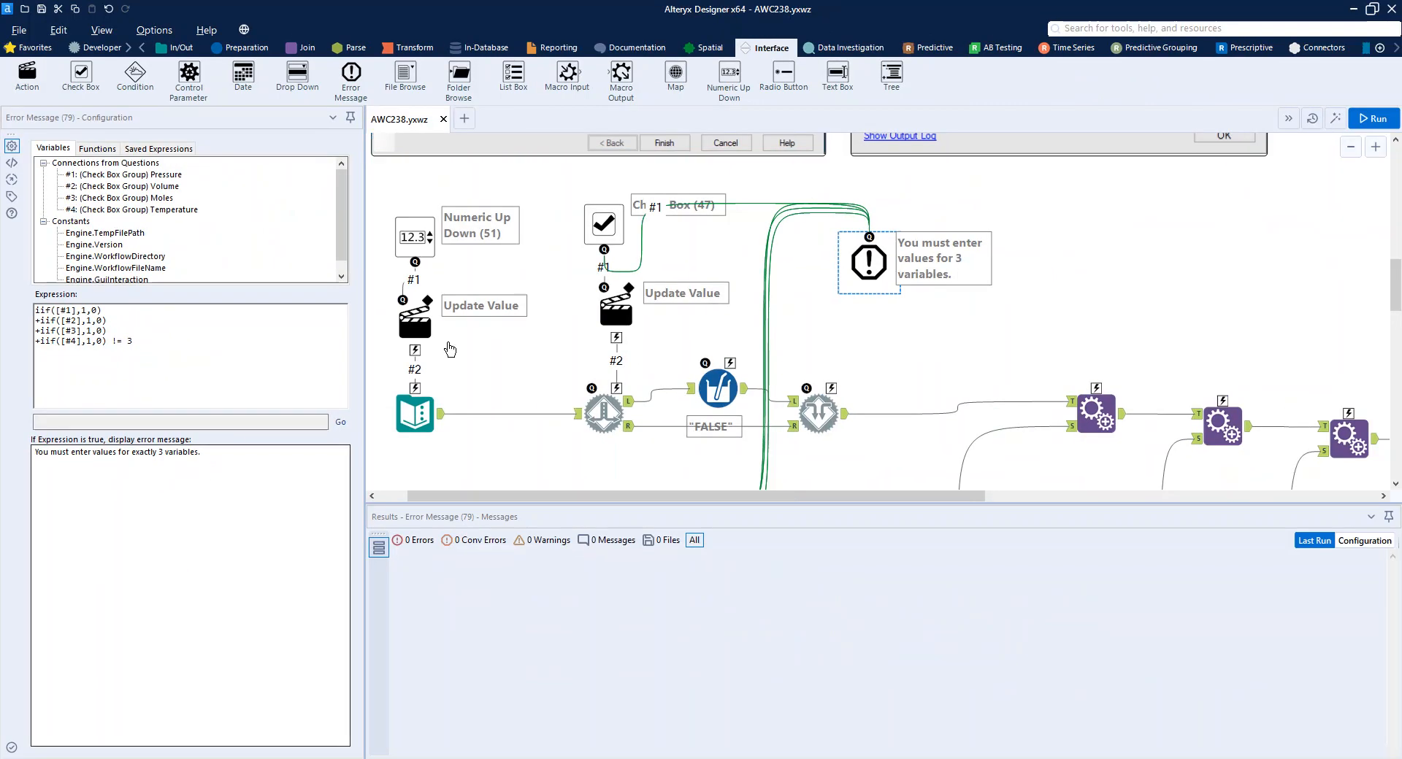
mouse_move(1148, 359)
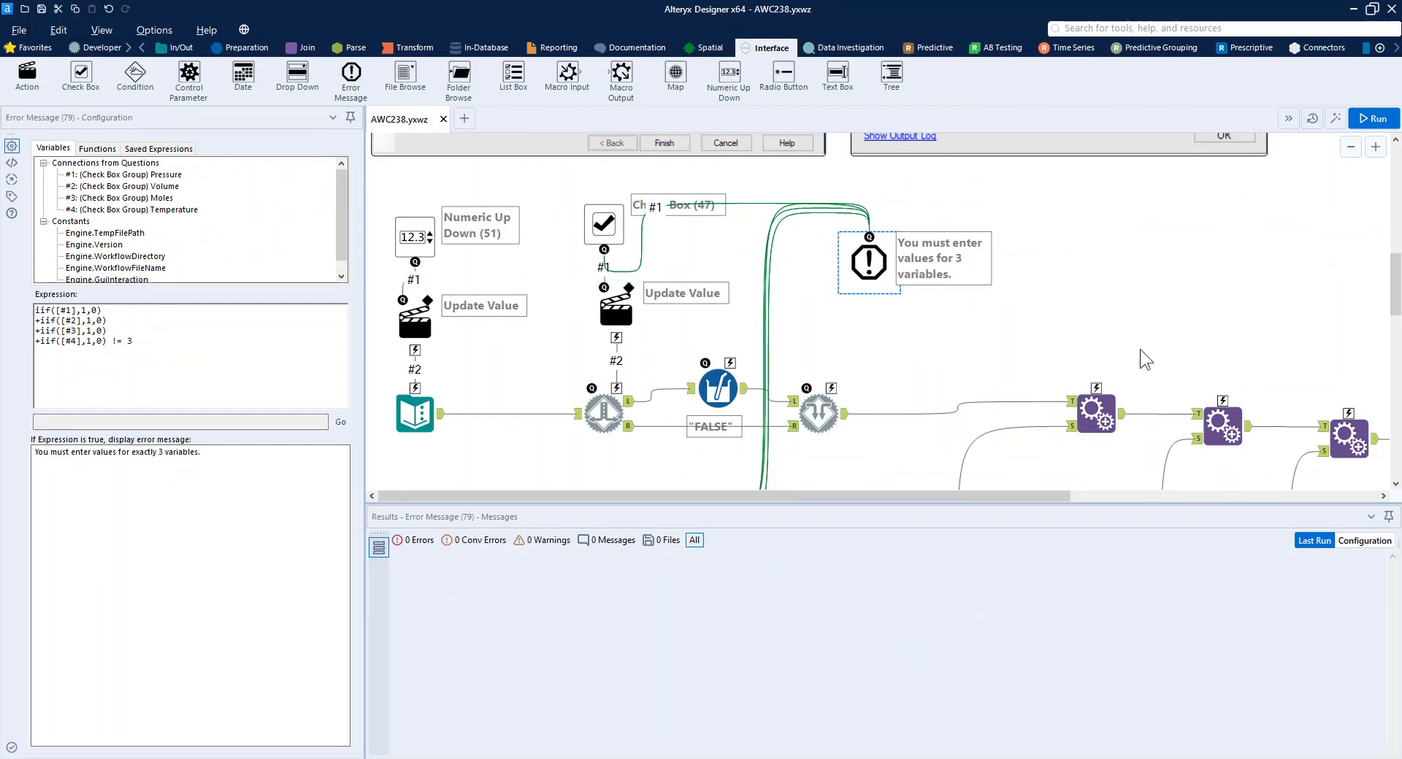
Step: Inspect Append Fields (73), its combined P and V output, and Append Fields (75) joining P, V, n, T
scroll("down", 3)
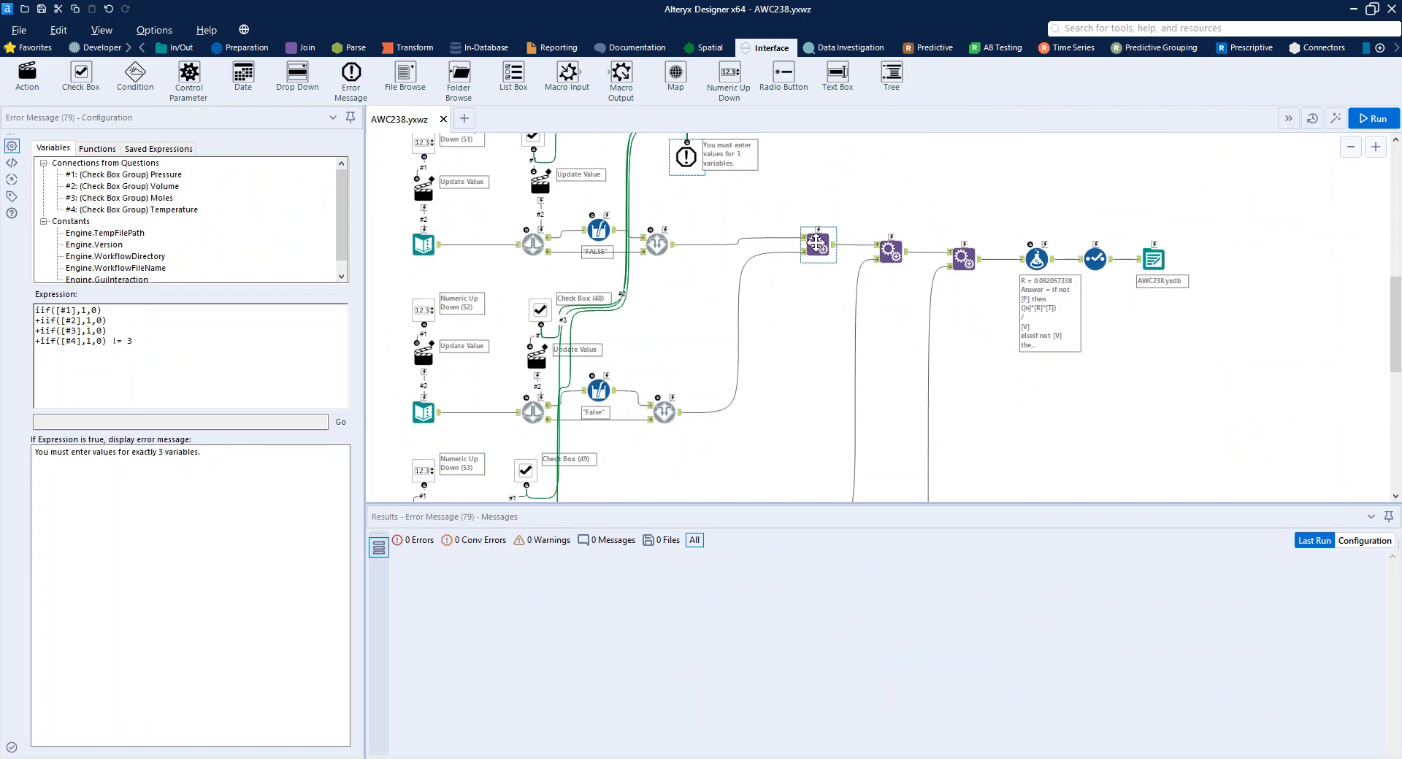
left_click(815, 244)
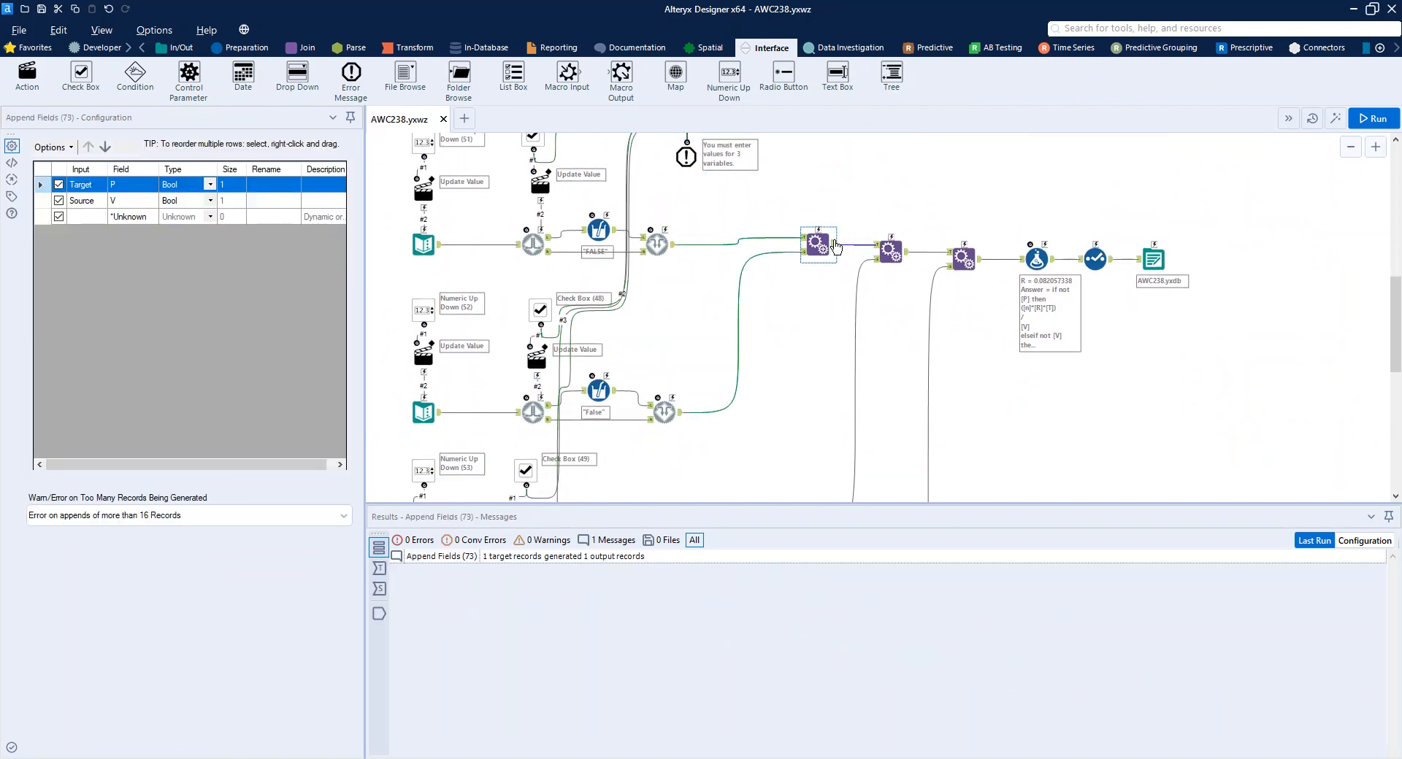
left_click(890, 250)
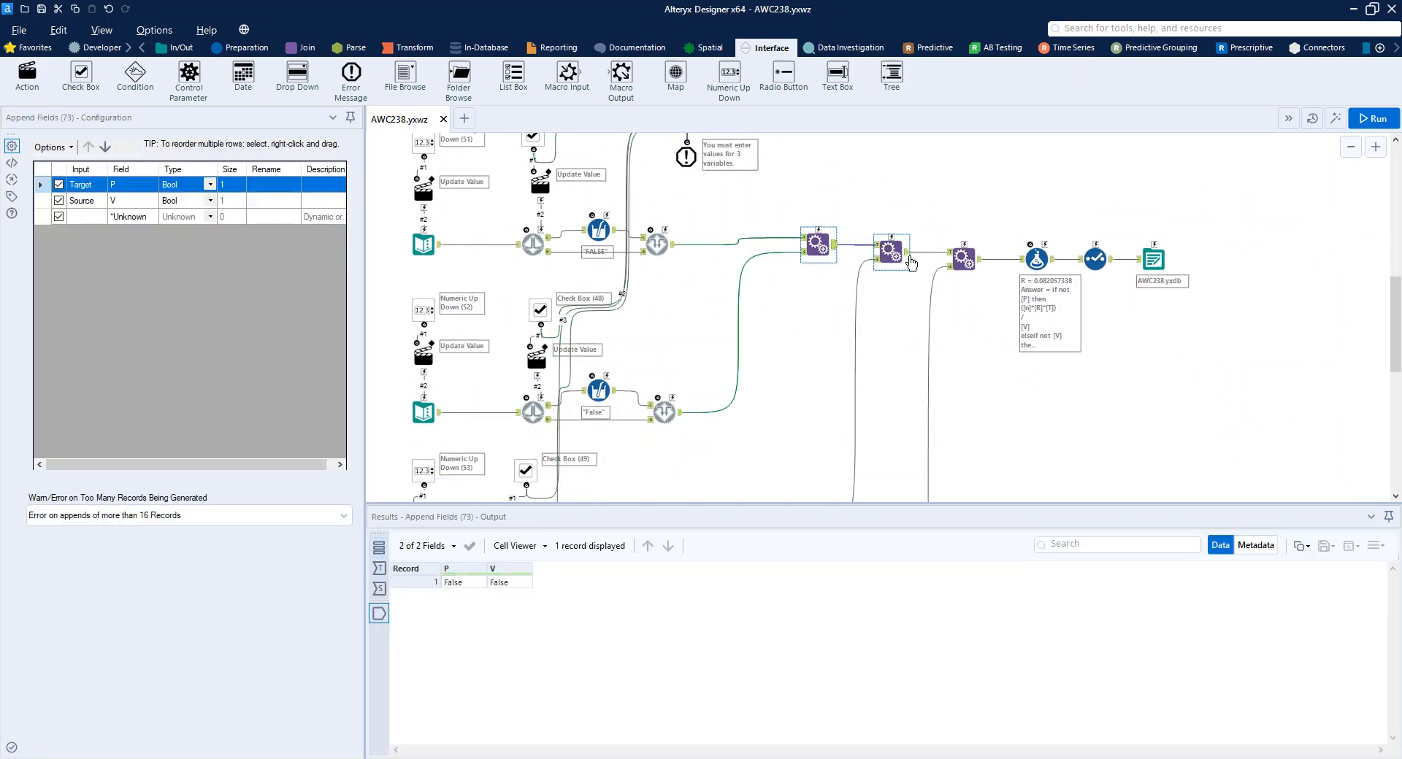
left_click(961, 258)
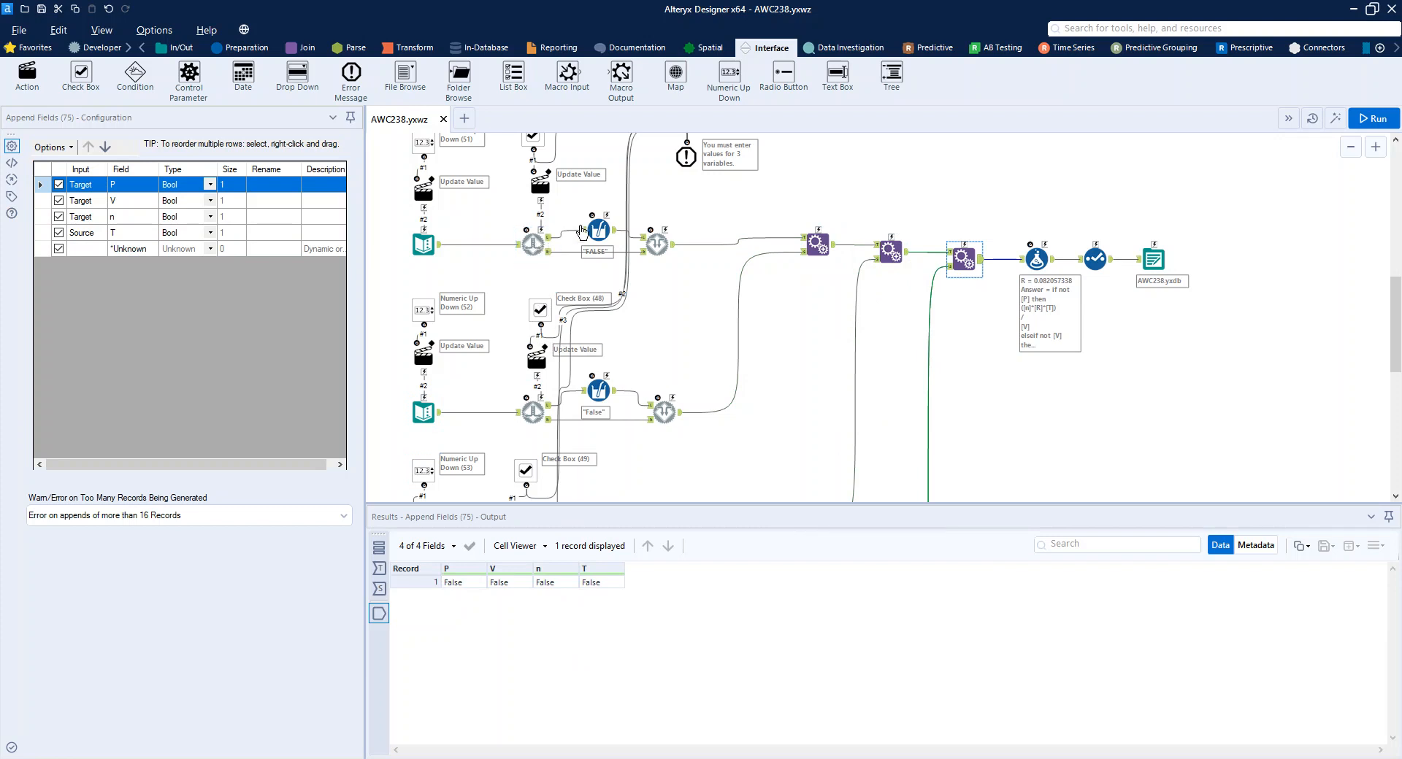
mouse_move(595, 230)
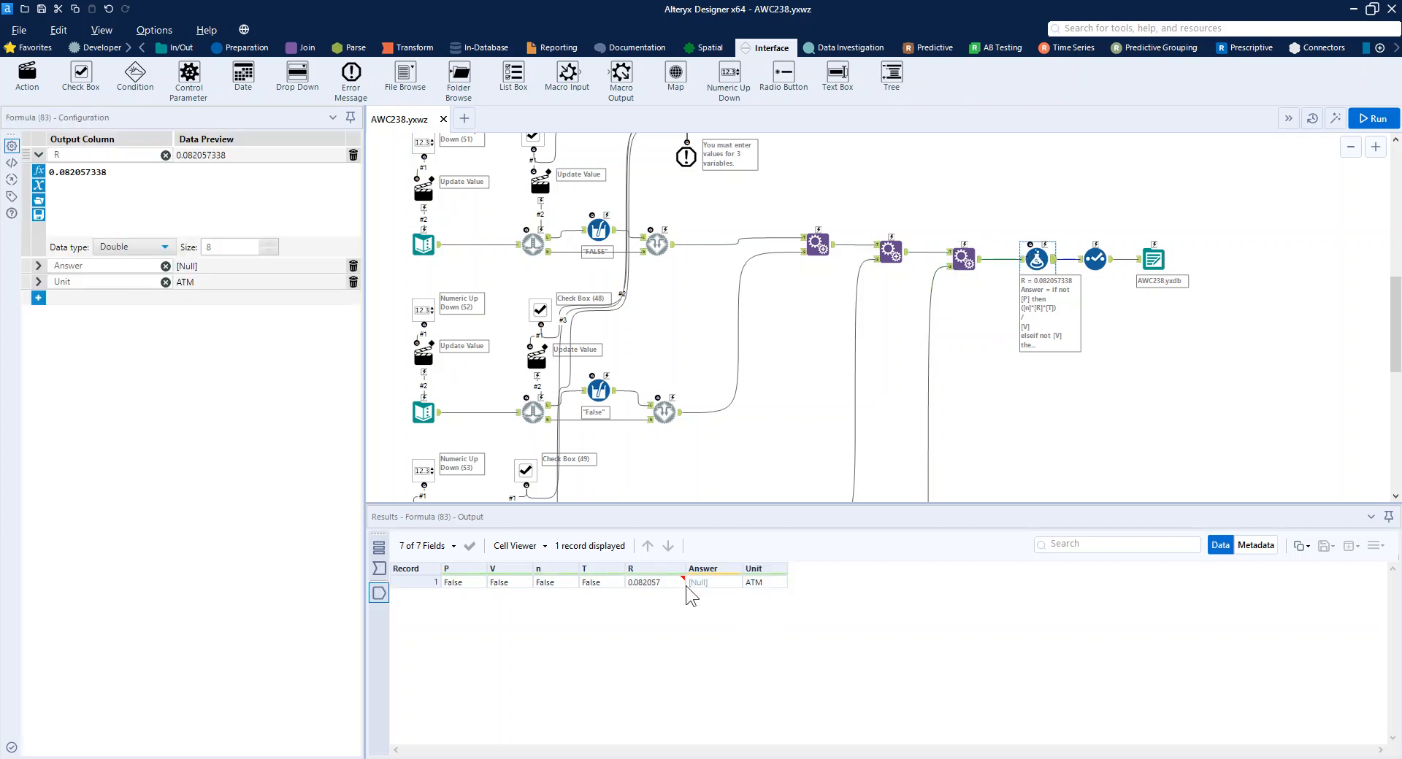
mouse_move(377, 490)
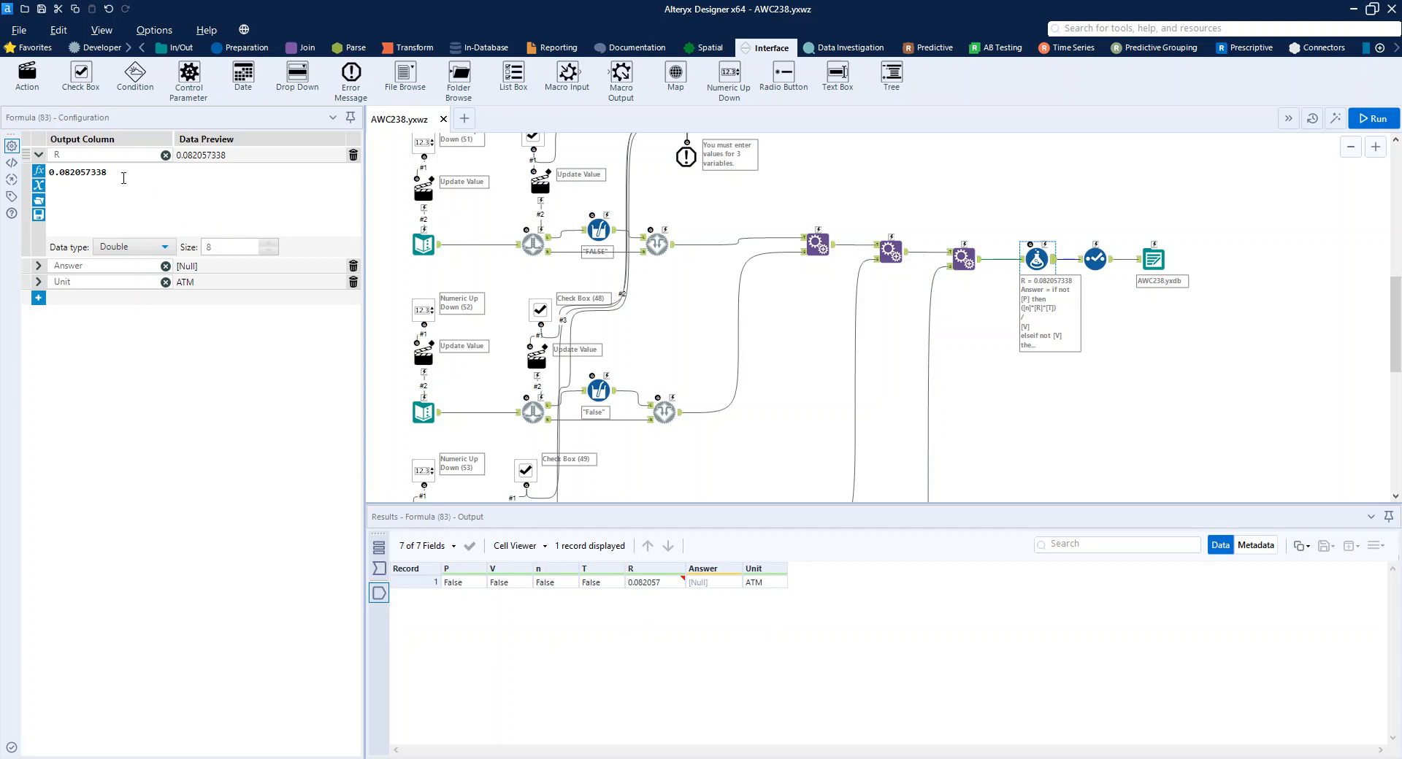
mouse_move(49, 239)
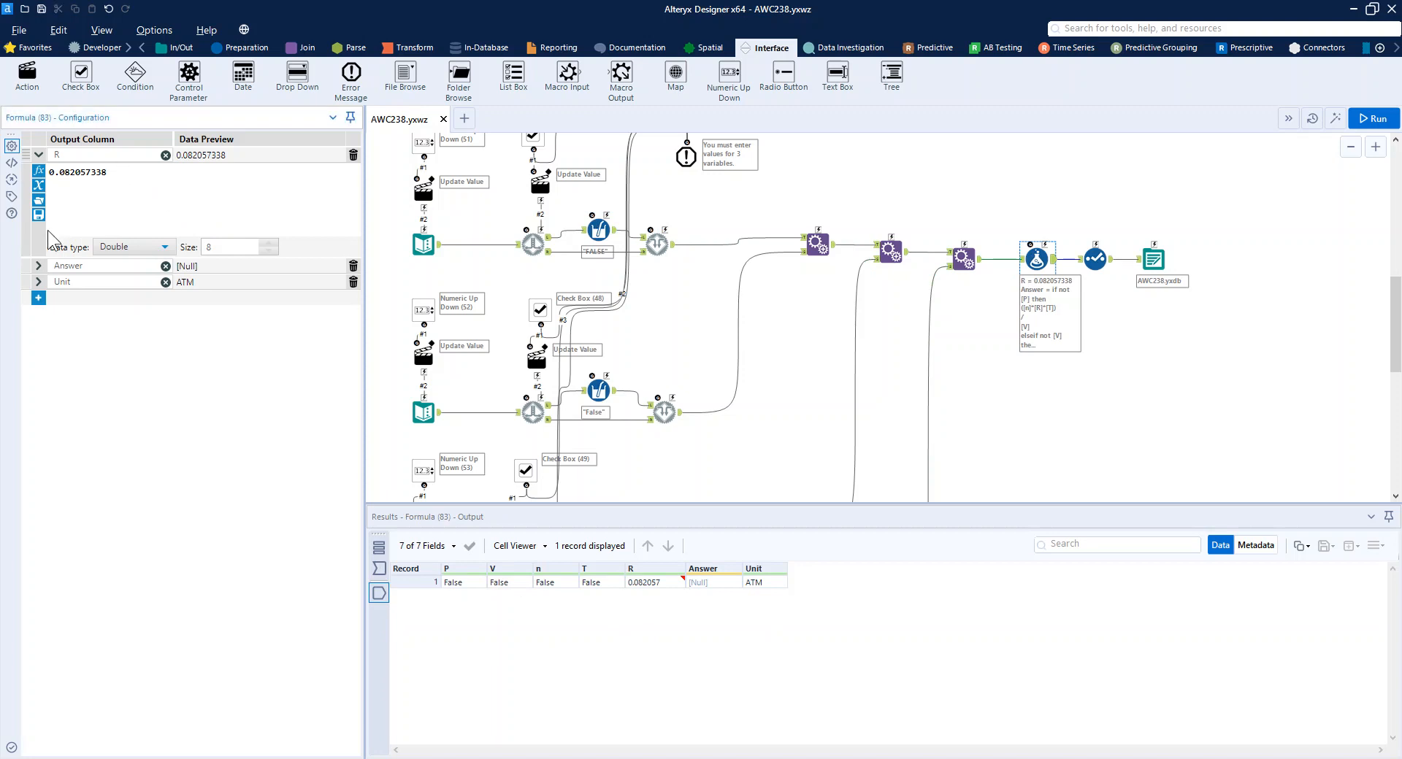
Step: Expand the Answer and Unit IF/ELSEIF expressions in the Formula tool with R 0.082057338
left_click(38, 266)
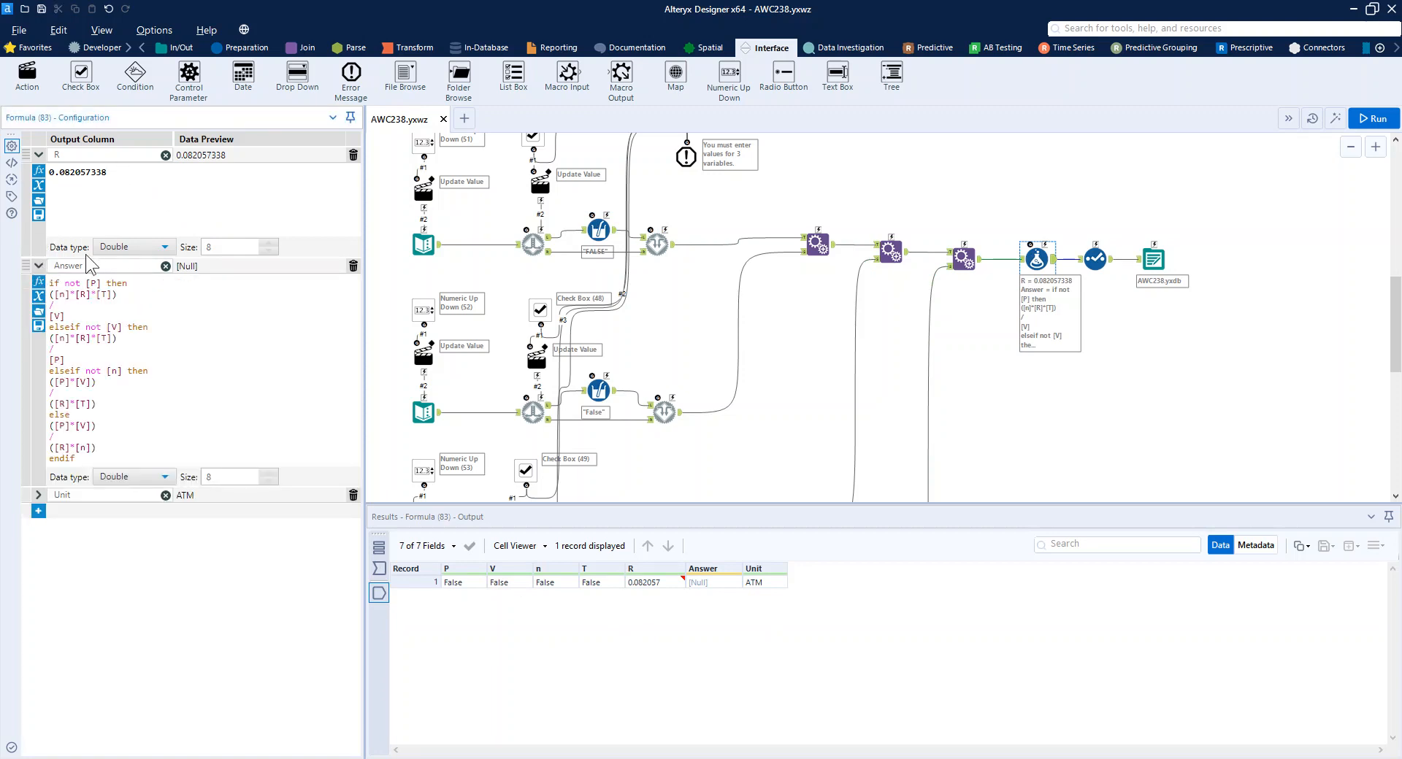
left_click(163, 247)
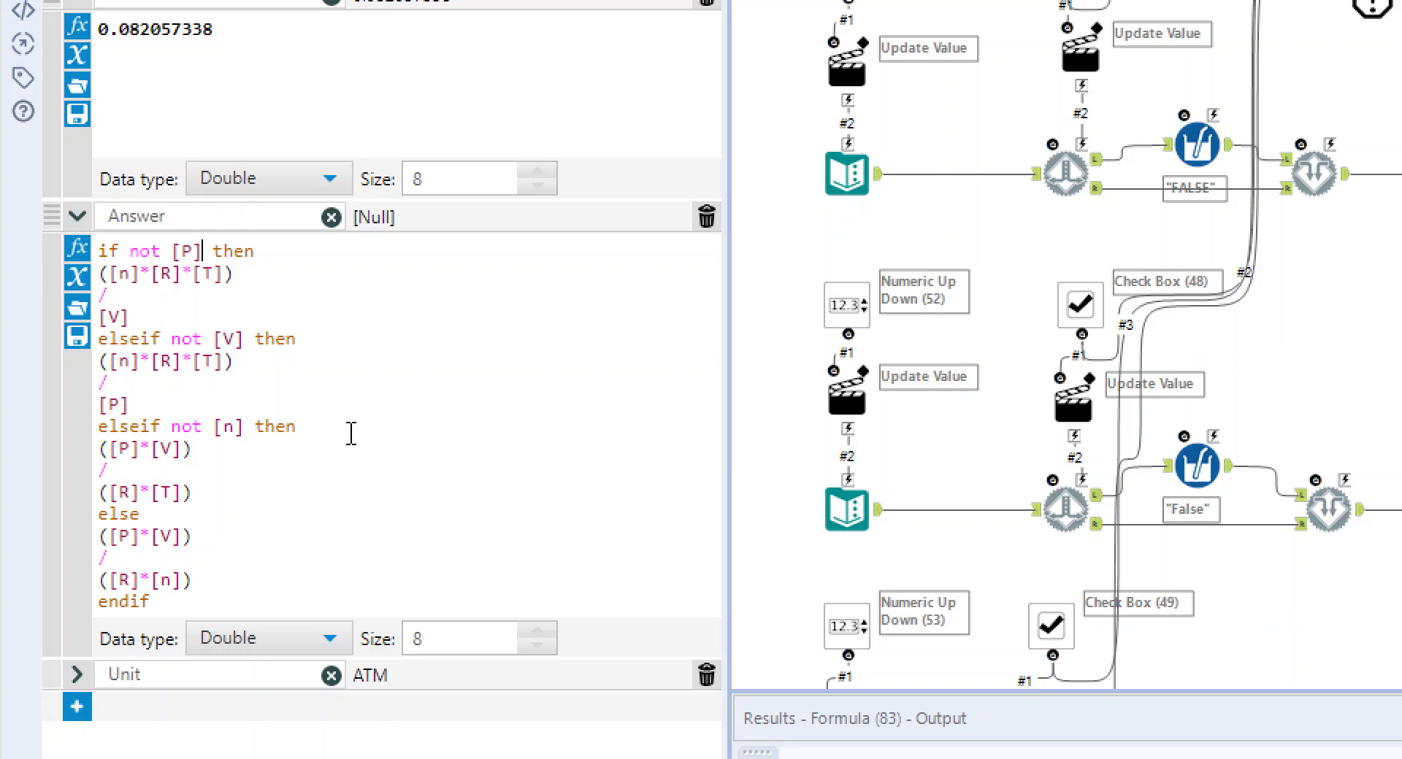
left_click(160, 275)
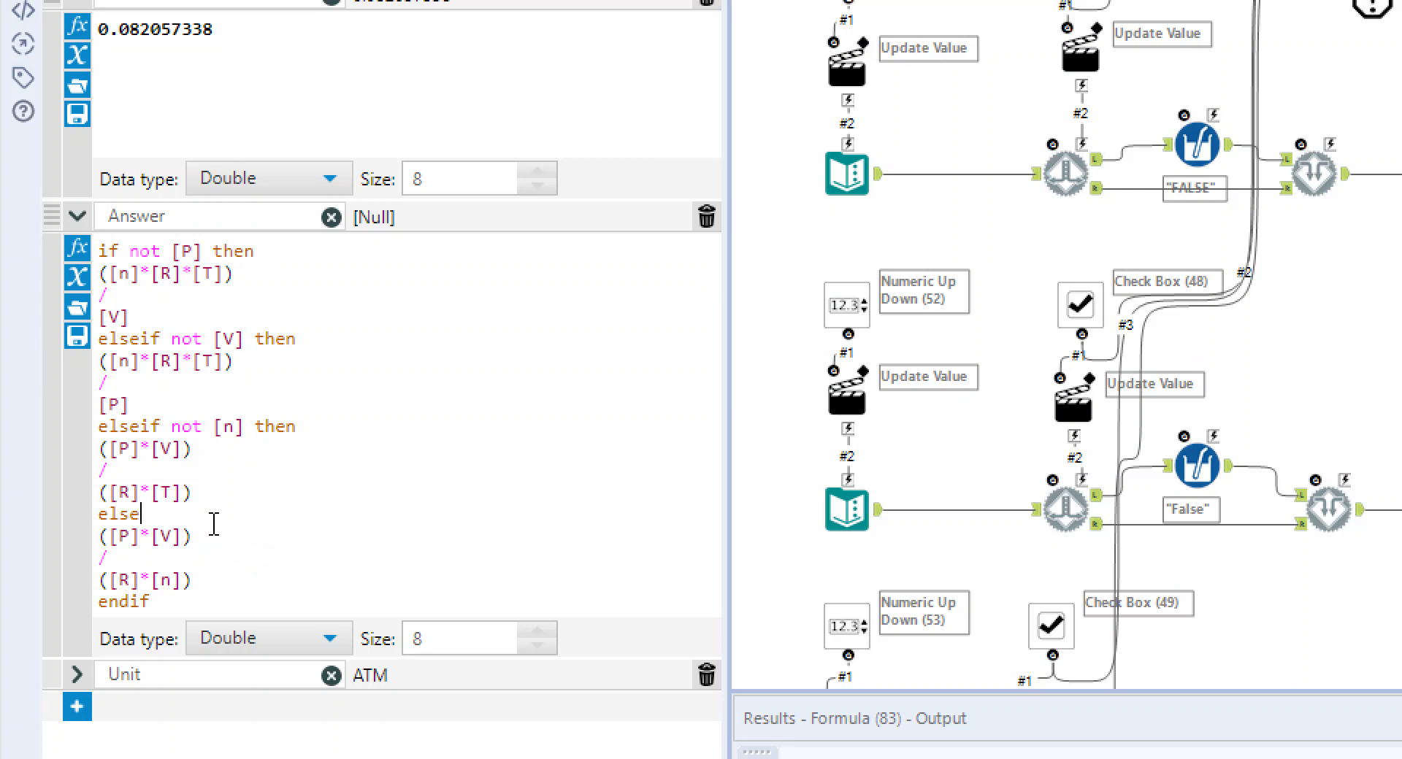
mouse_move(178, 506)
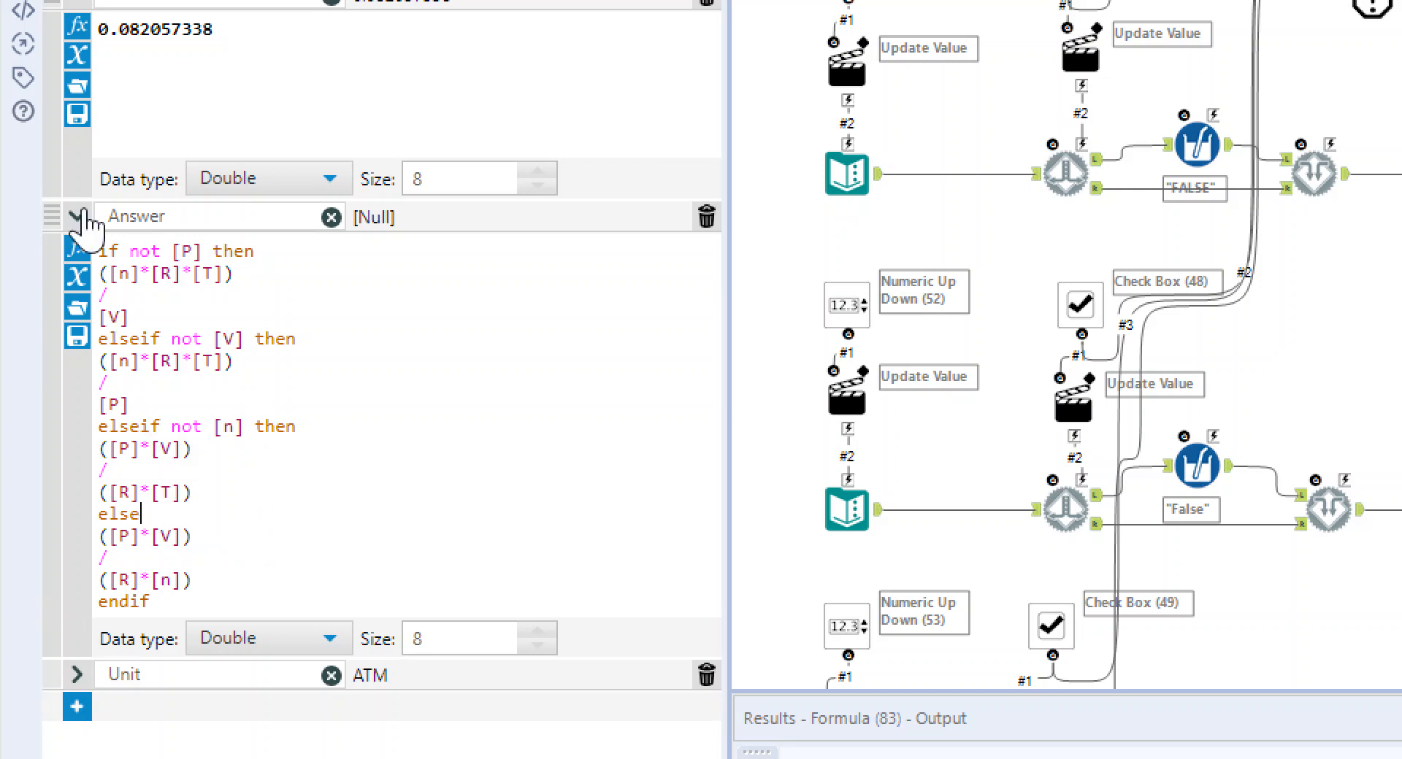
scroll("down", 3)
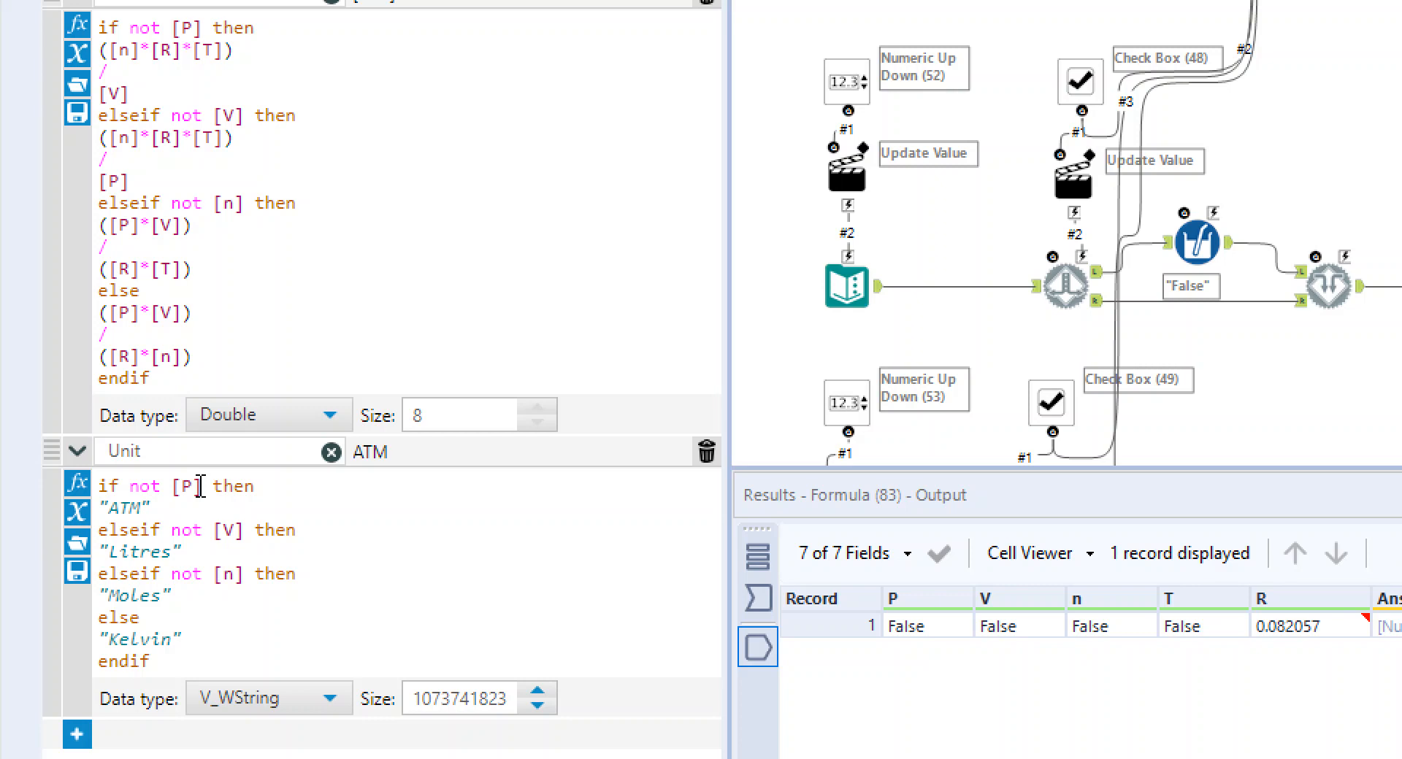
mouse_move(164, 474)
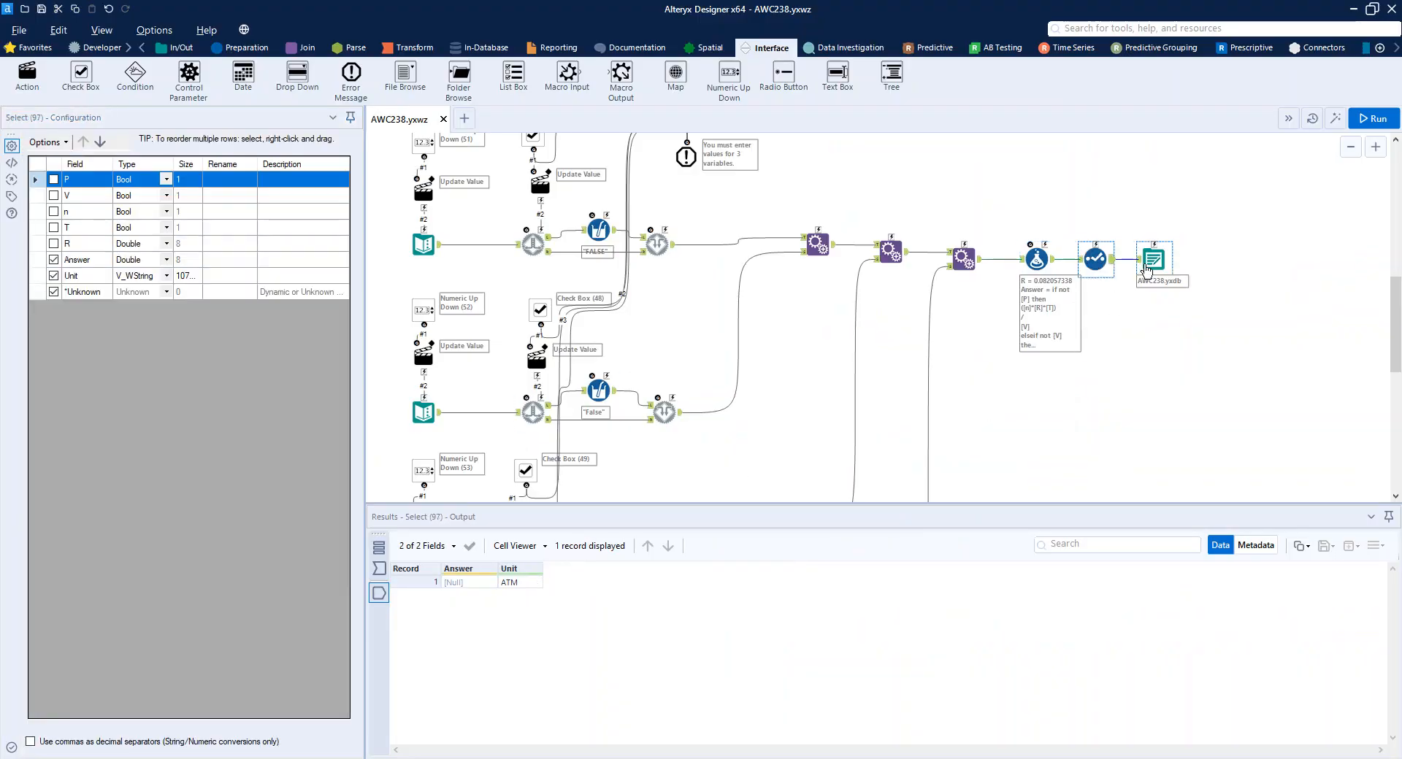
Step: Select the Output Data tool writing the Answer and Unit record to the yxdb file
left_click(1154, 259)
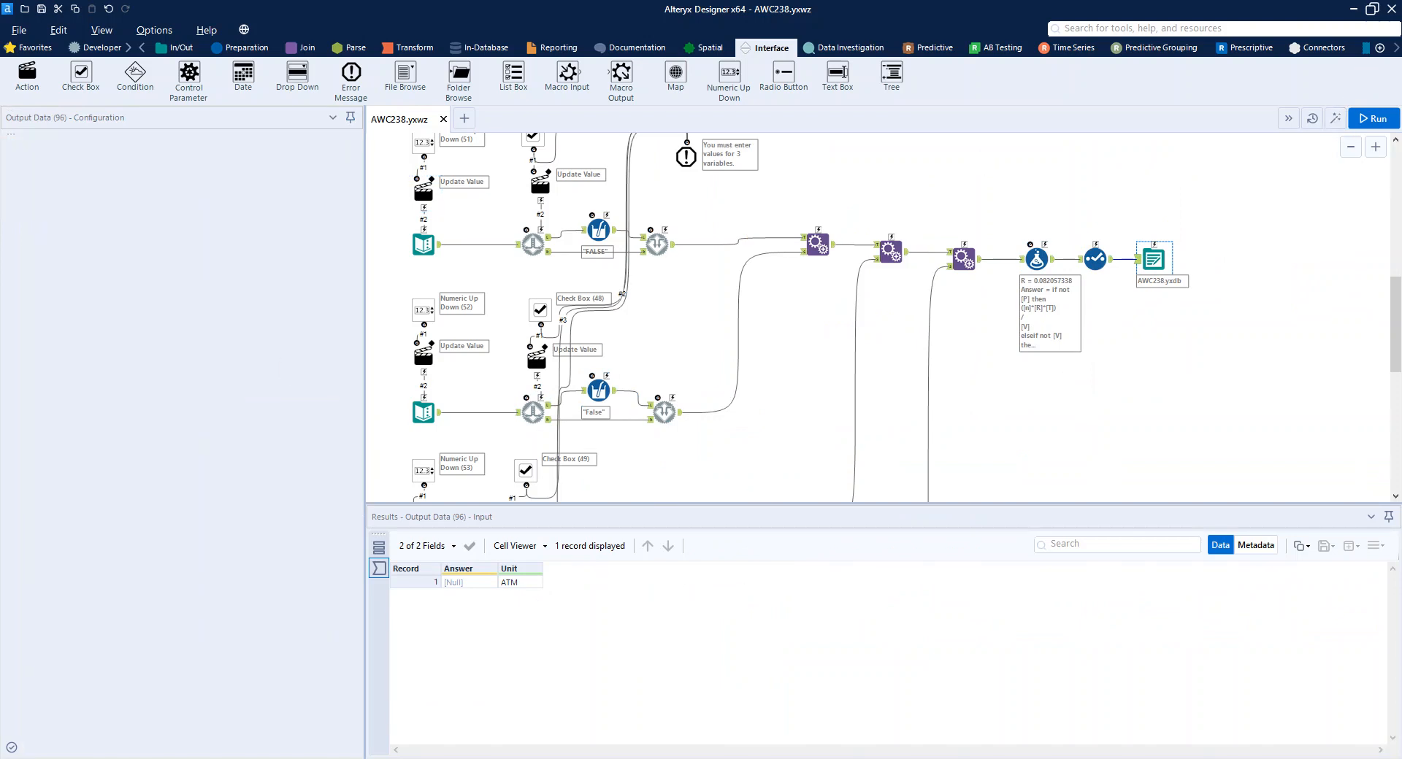
Step: Run as Analytic App with only Pressure, then all four values, dismissing the exactly-3-variables error each time
left_click(1374, 118)
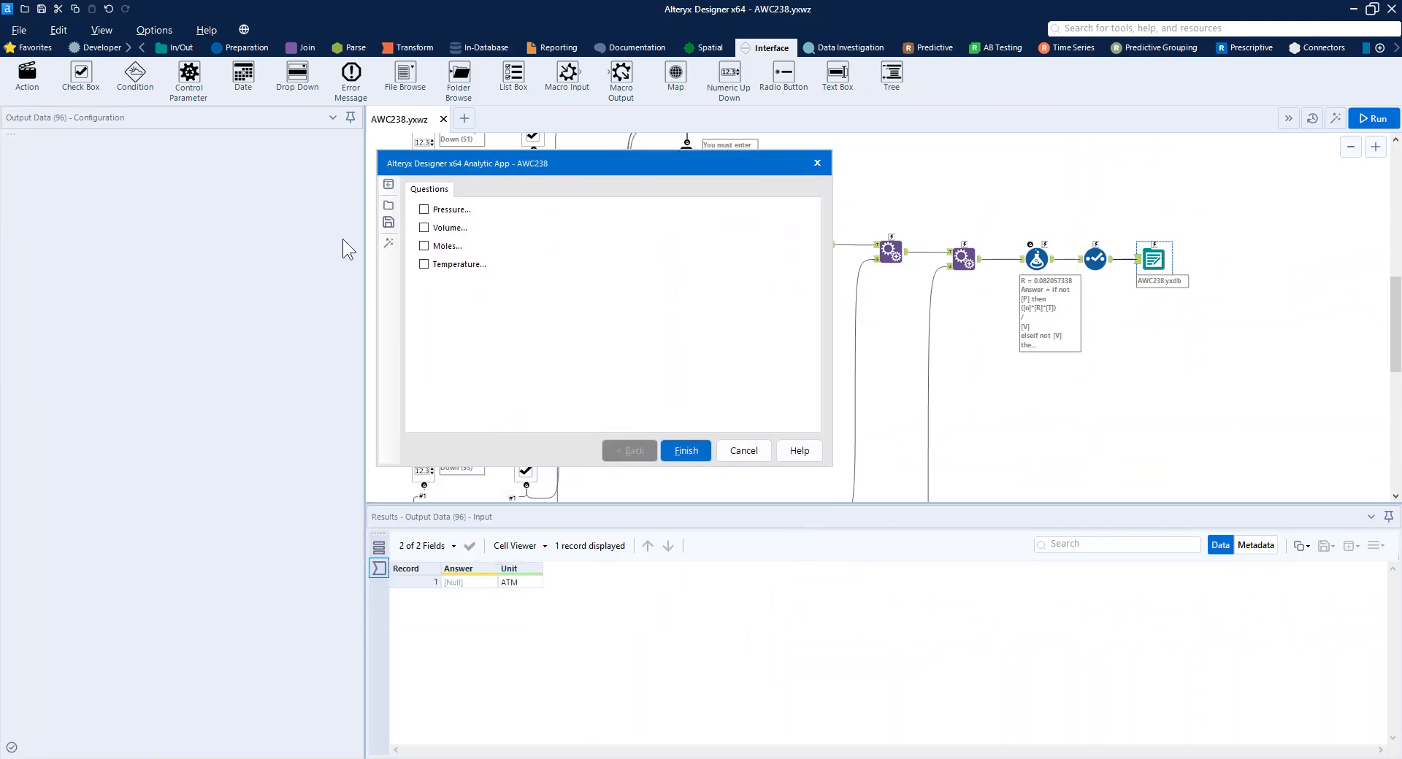
left_click(685, 452)
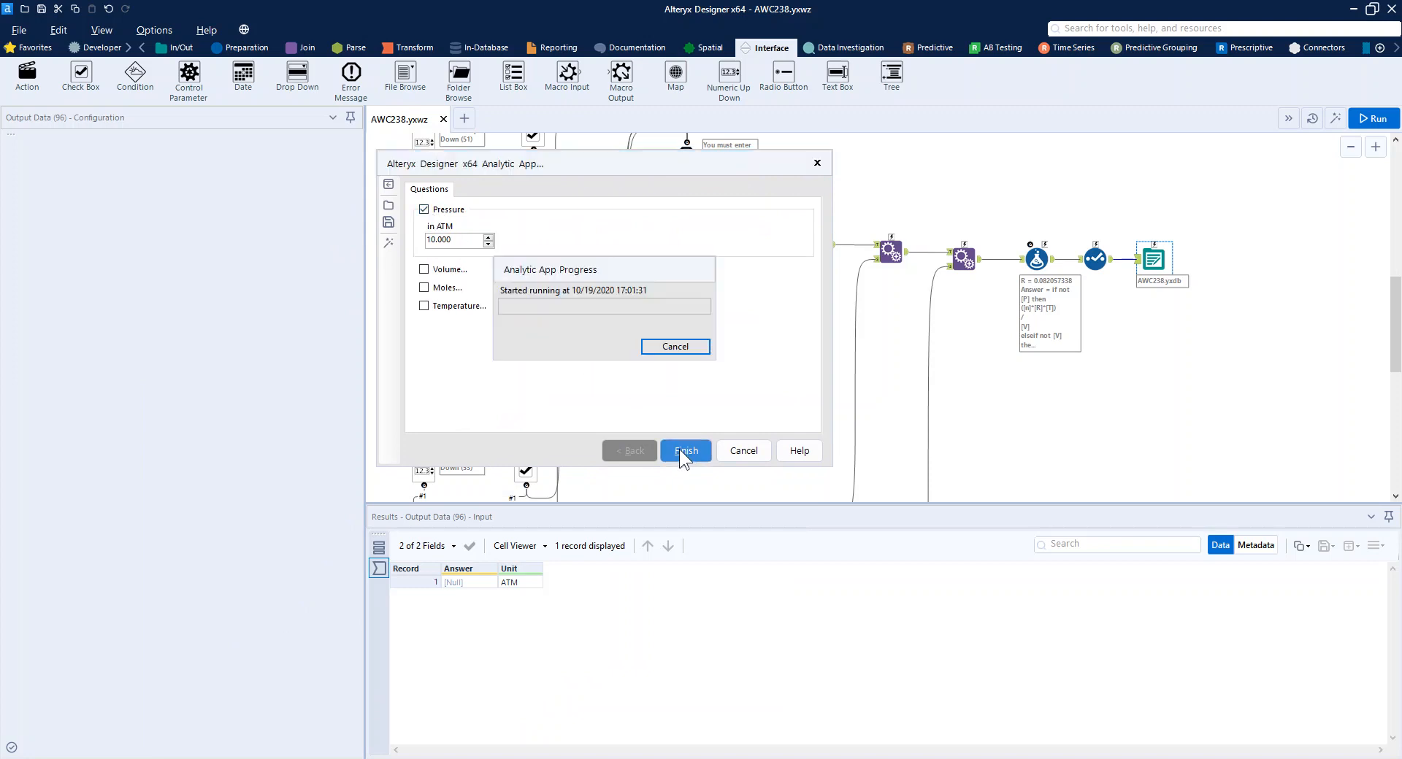
left_click(685, 450)
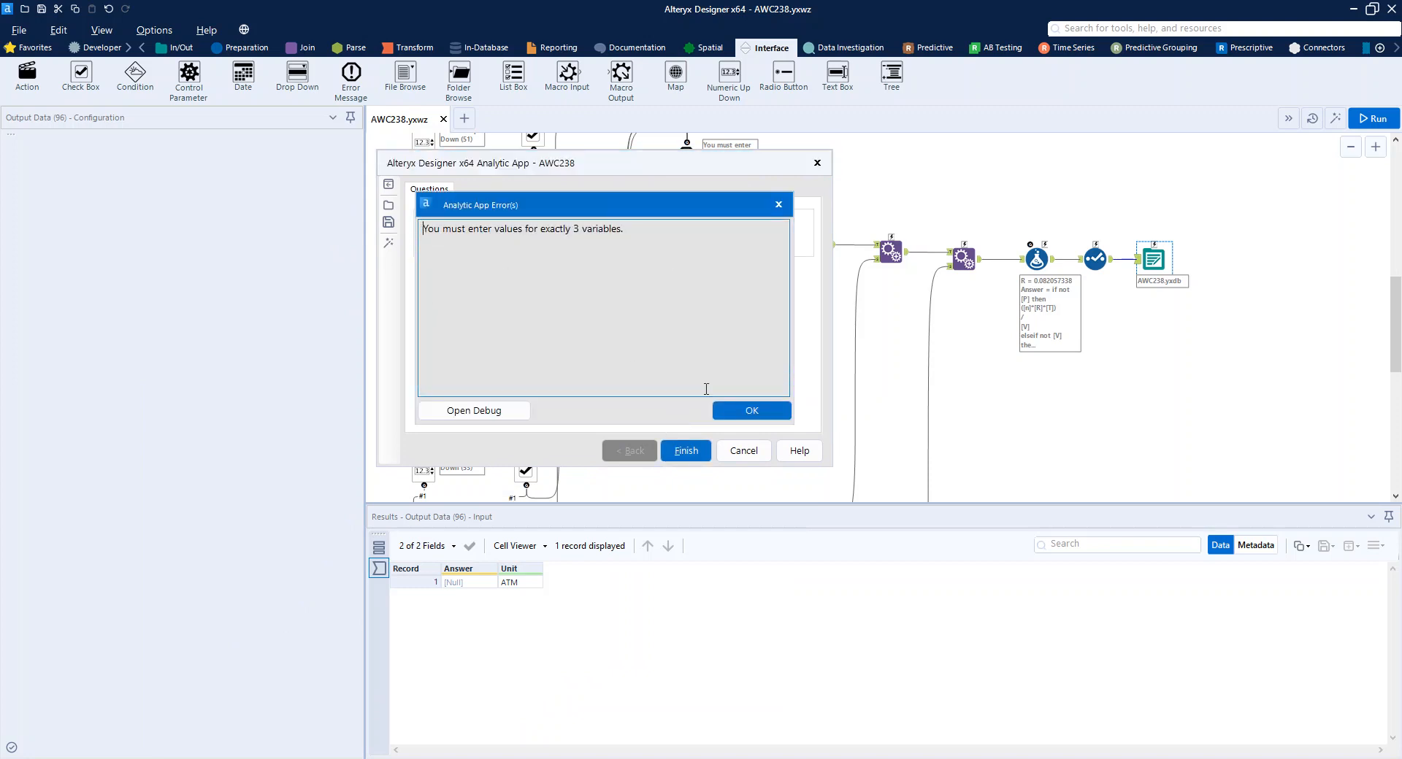
left_click(750, 410)
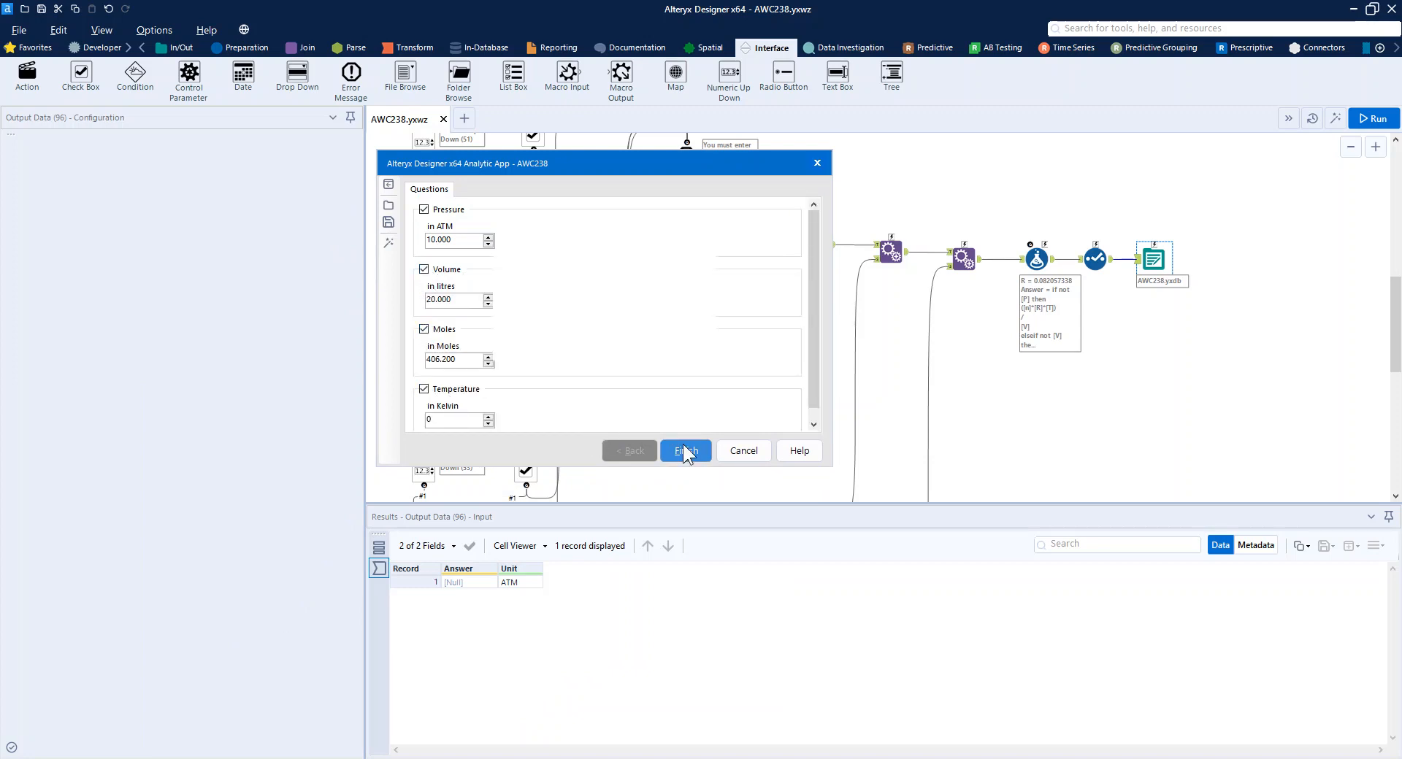
left_click(685, 450)
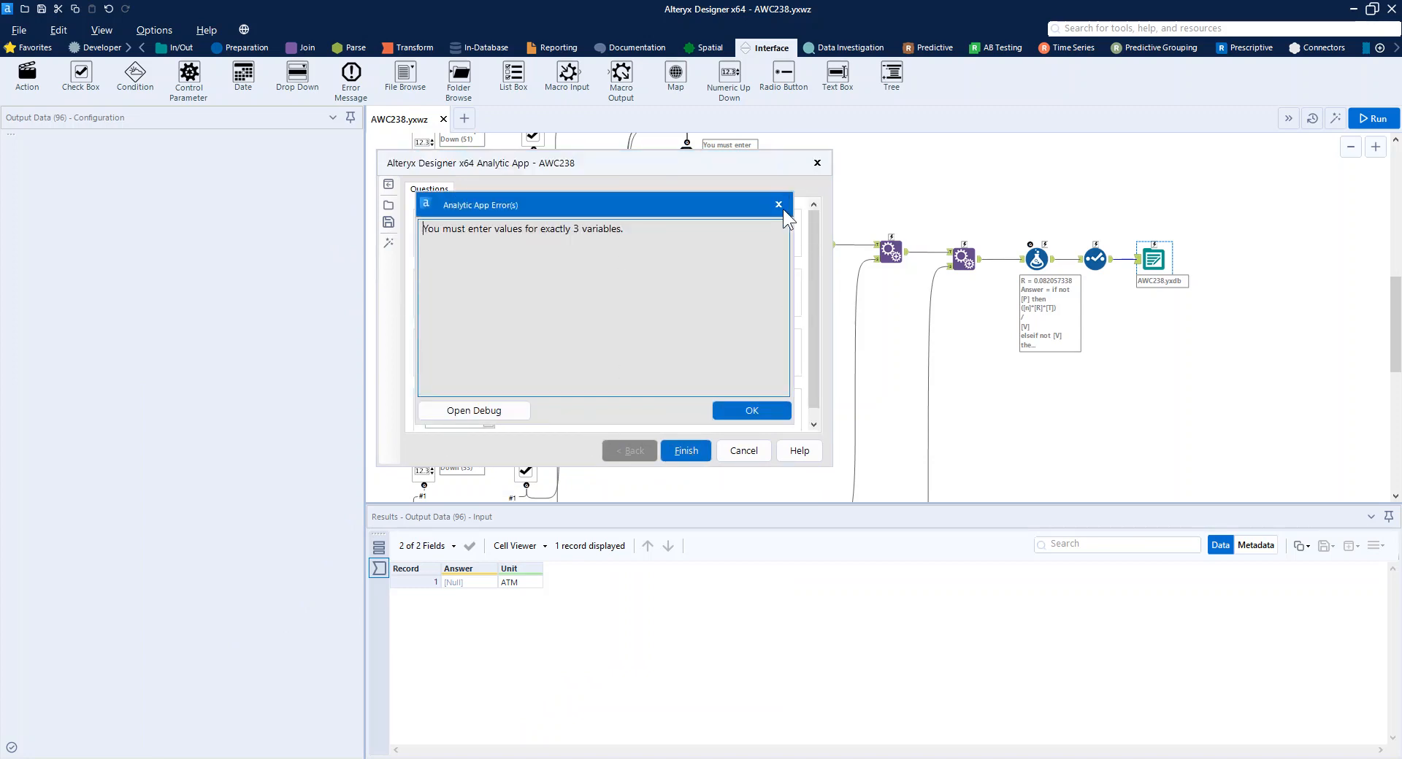
left_click(751, 410)
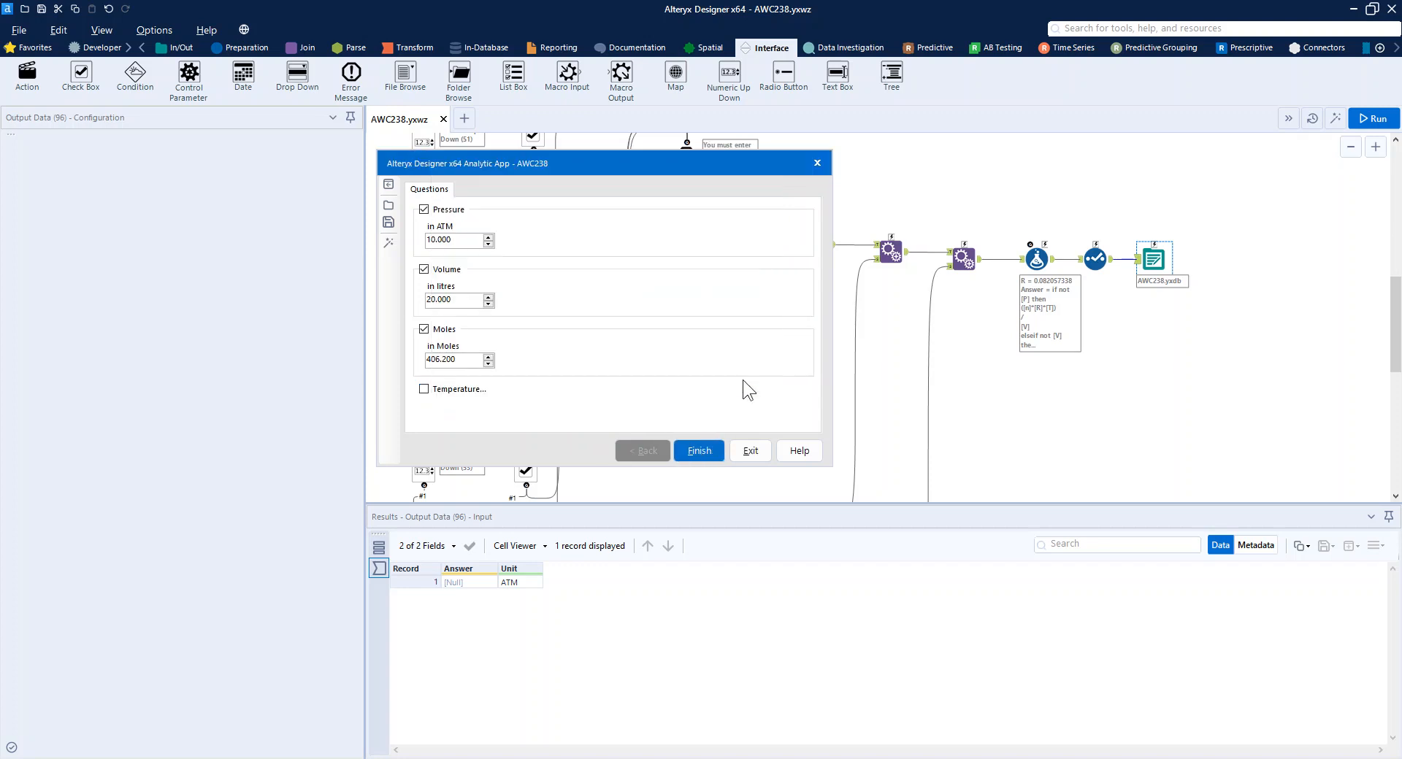
Step: Finish with three values to get Answer 6.000296 Kelvin in AWC238.yxdb, then close the results
left_click(698, 451)
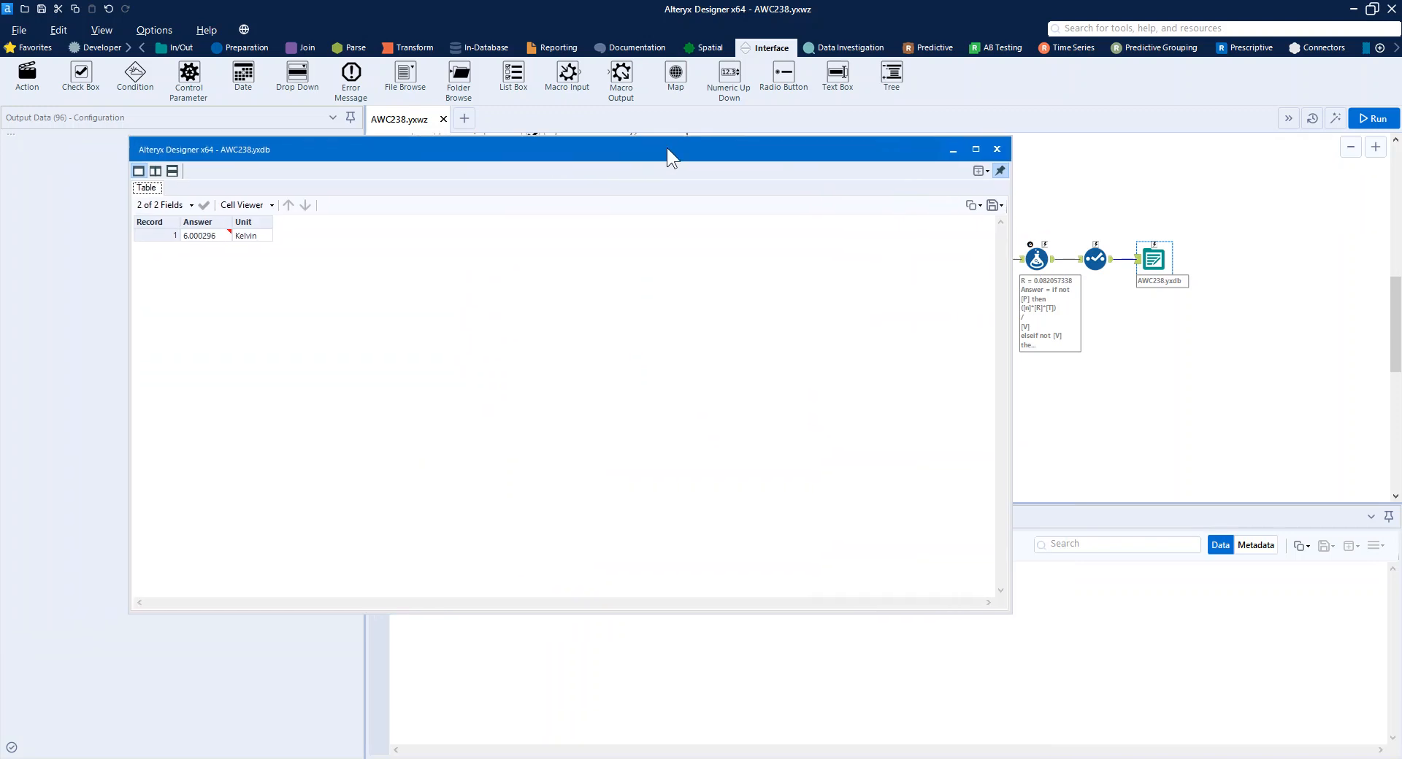
left_click_drag(670, 149, 670, 144)
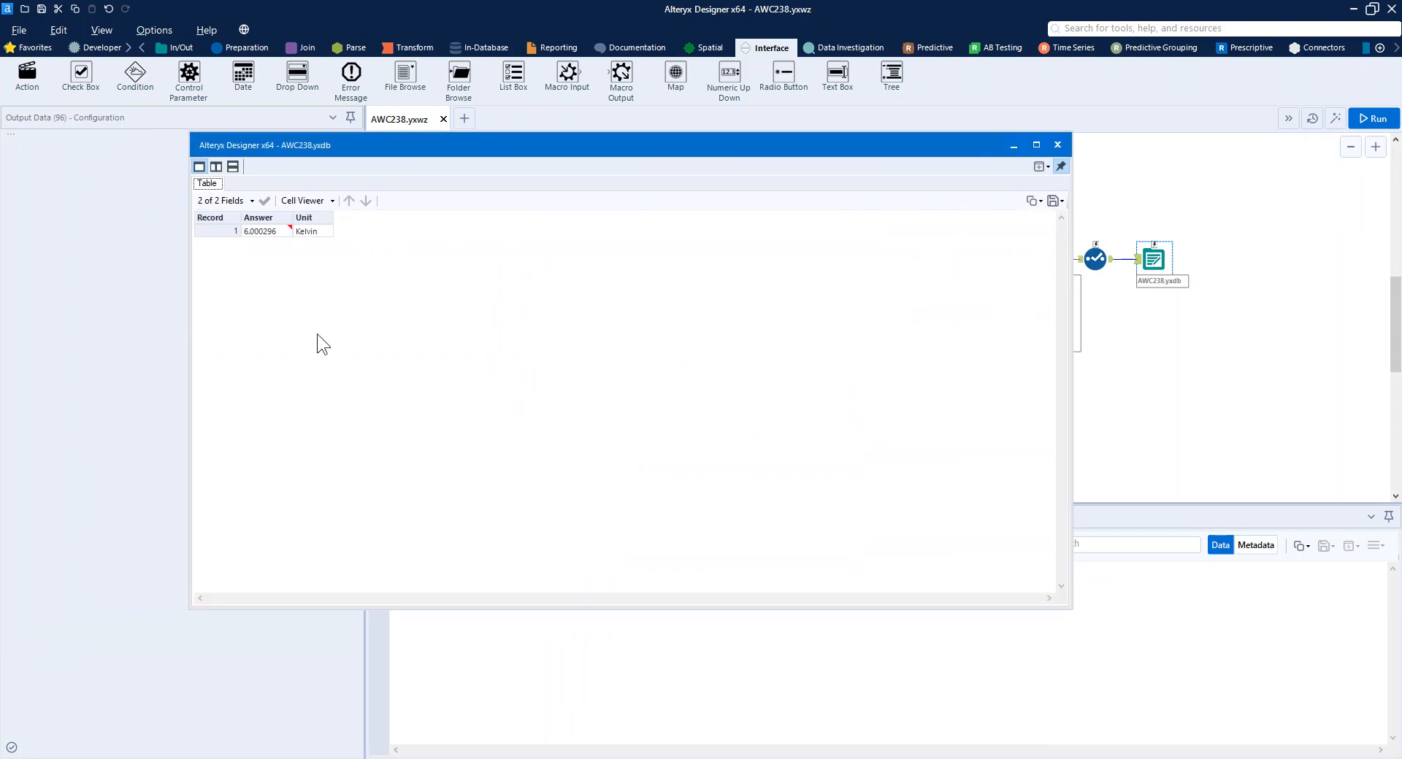
mouse_move(1057, 144)
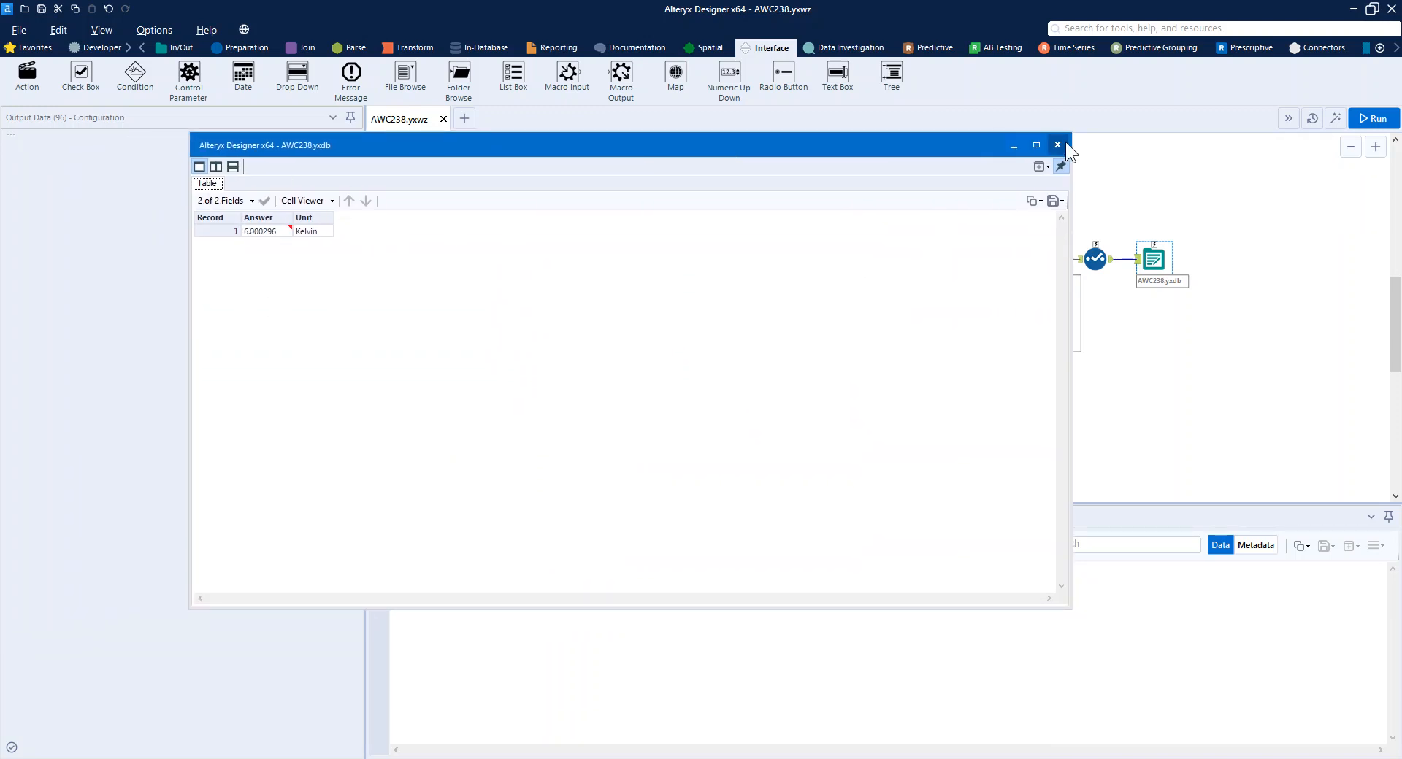
left_click(1057, 145)
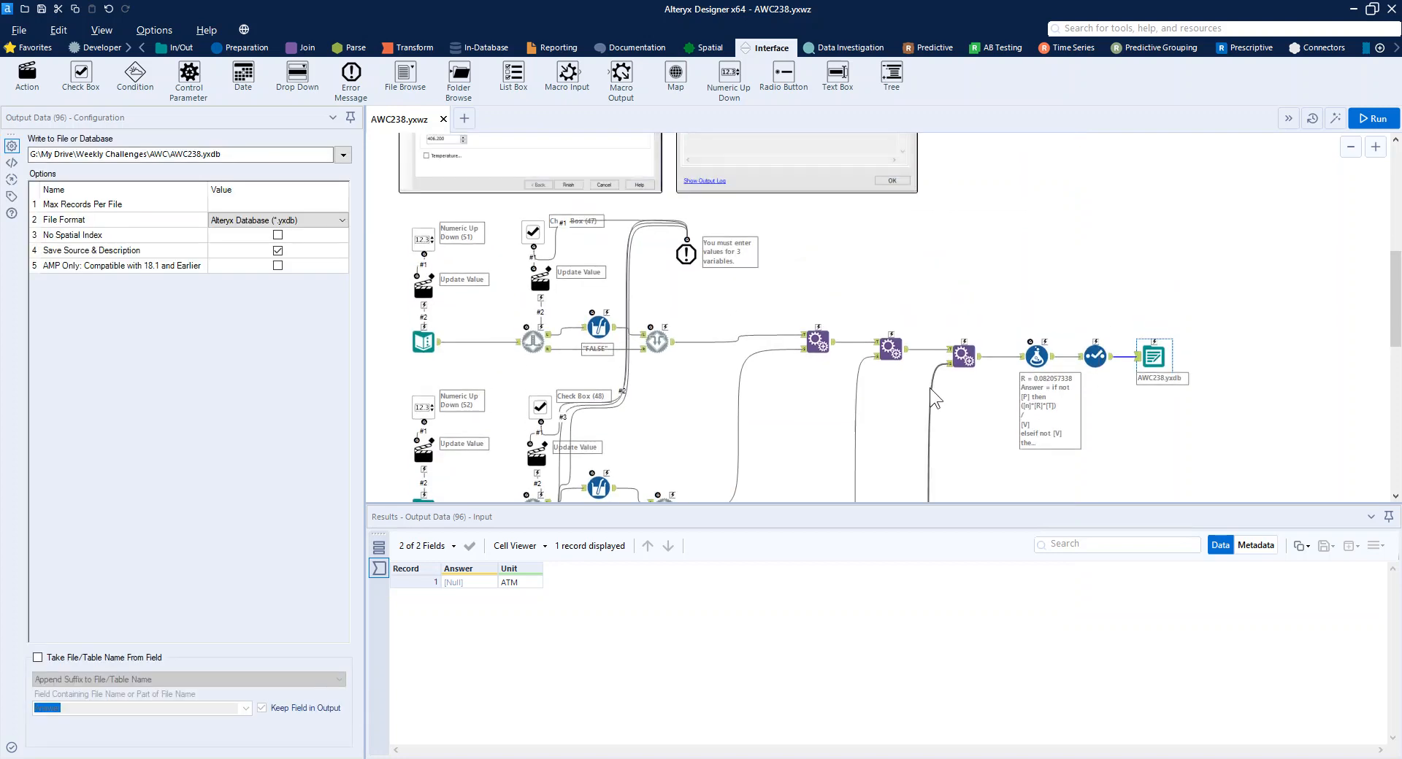